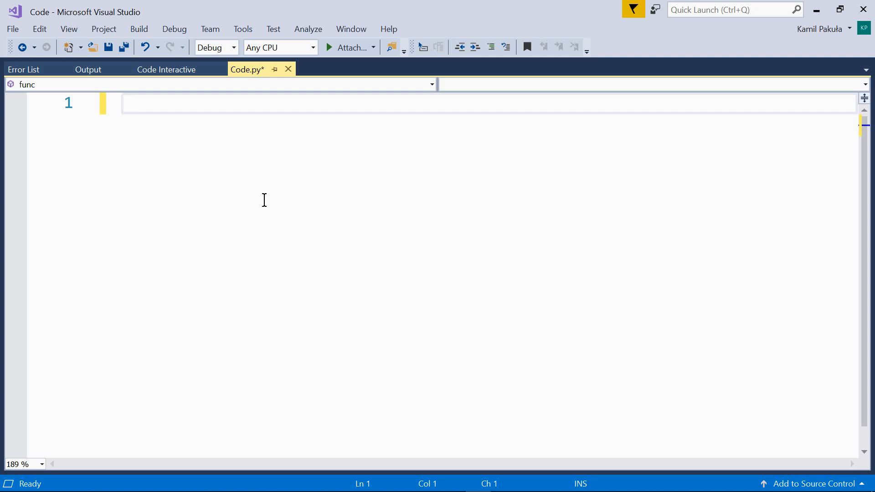
Step: Write the signature def func(a: int, b: int) -> int: in Code.py
left_click(124, 103)
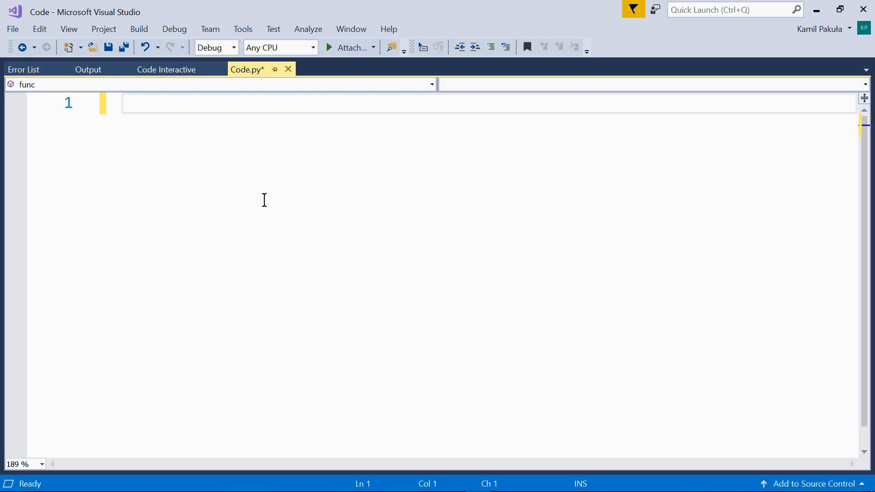
type("def")
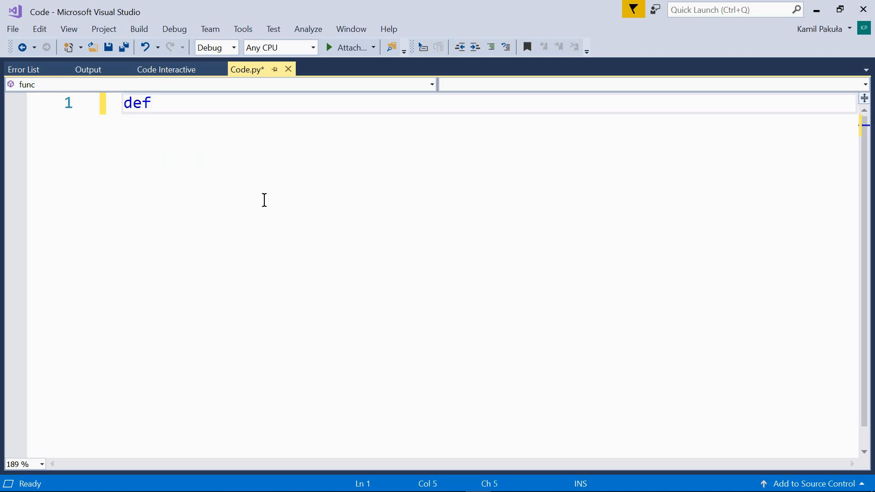
type("func()")
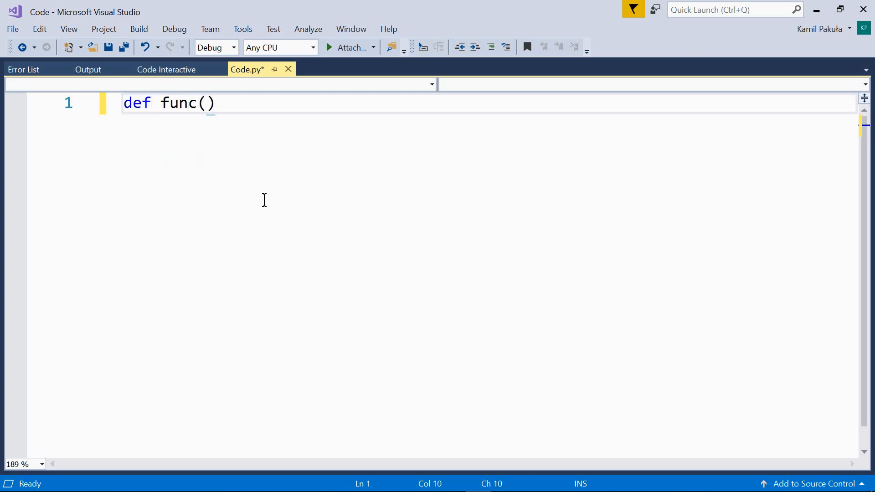
type("a, b")
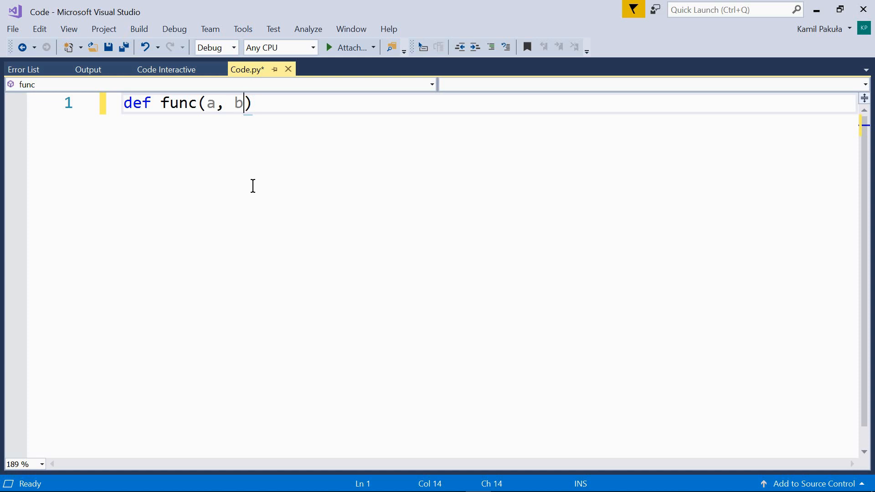
type(":")
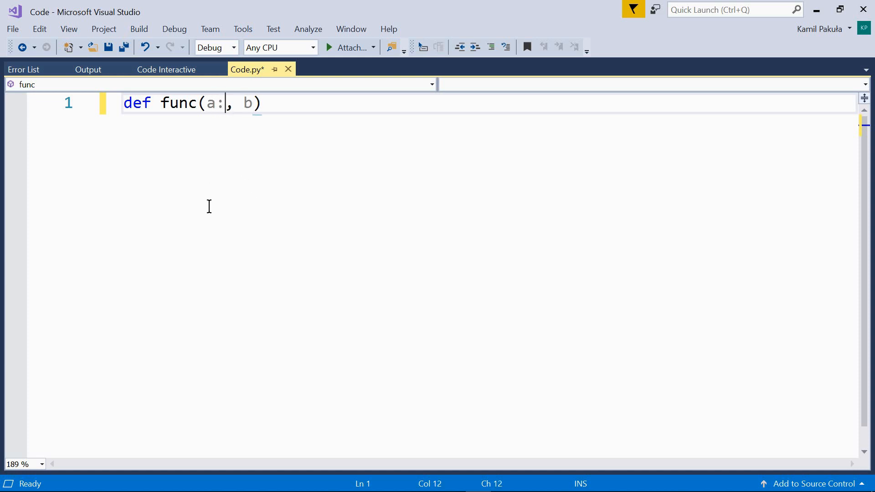
type("int")
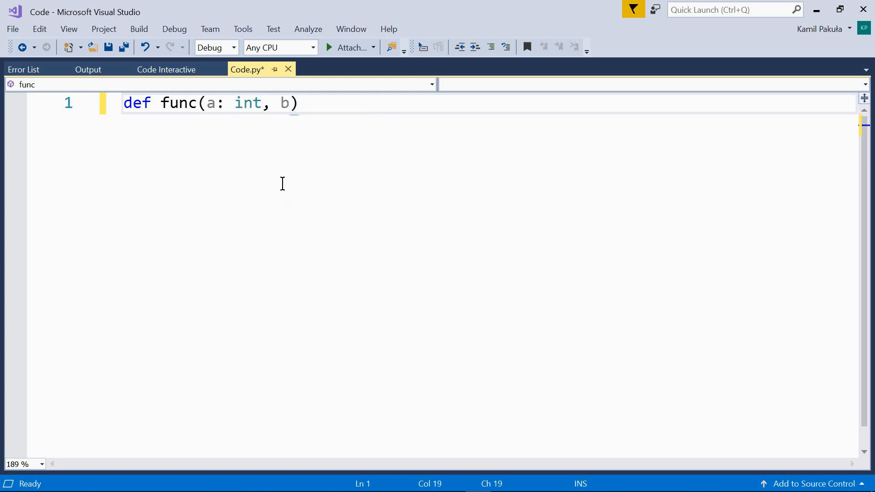
type(": int")
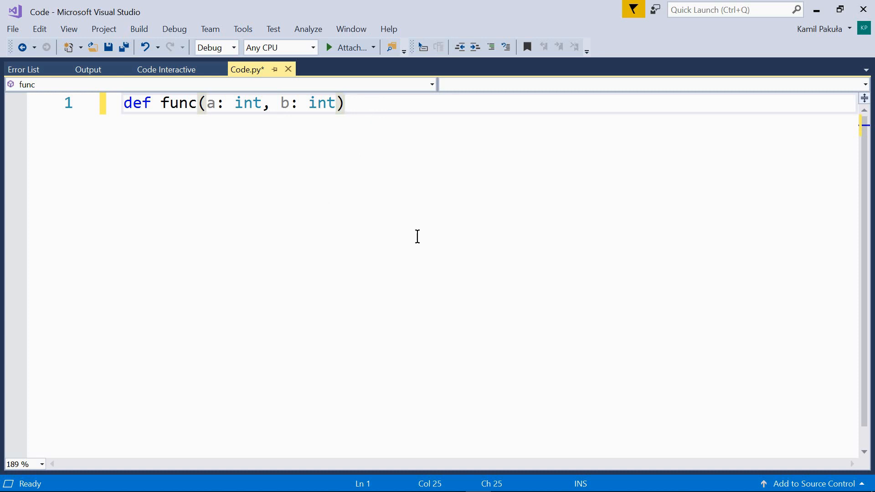
type("-")
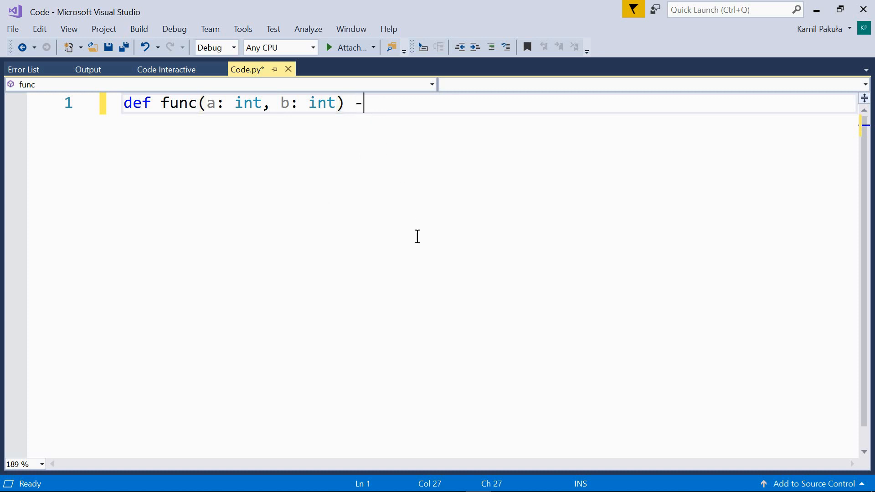
type(">")
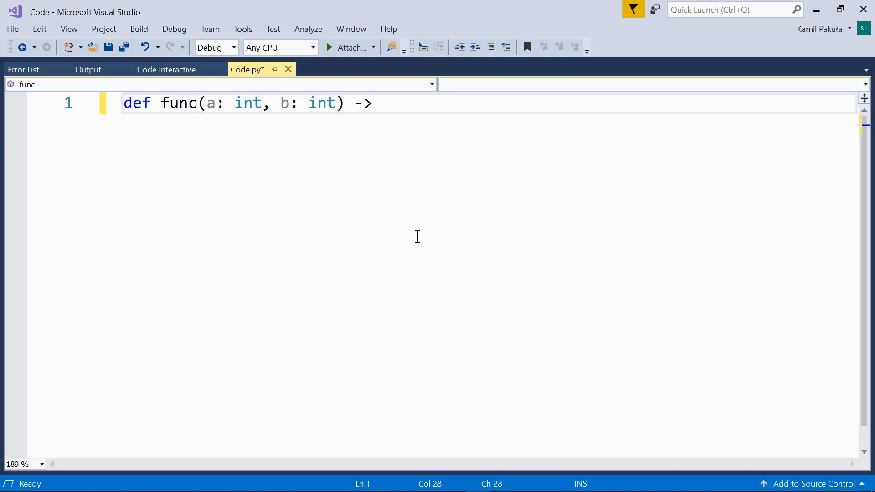
type("i")
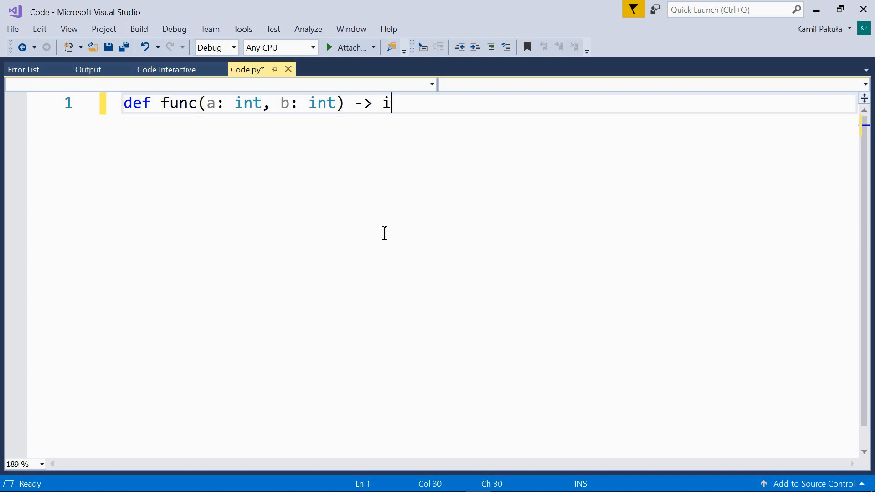
type("nt:")
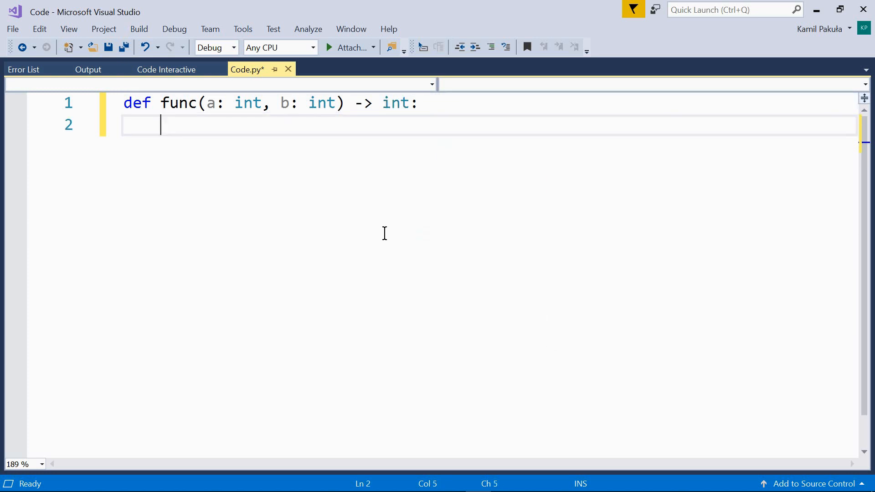
Step: Give func the body return a + b
type("ret")
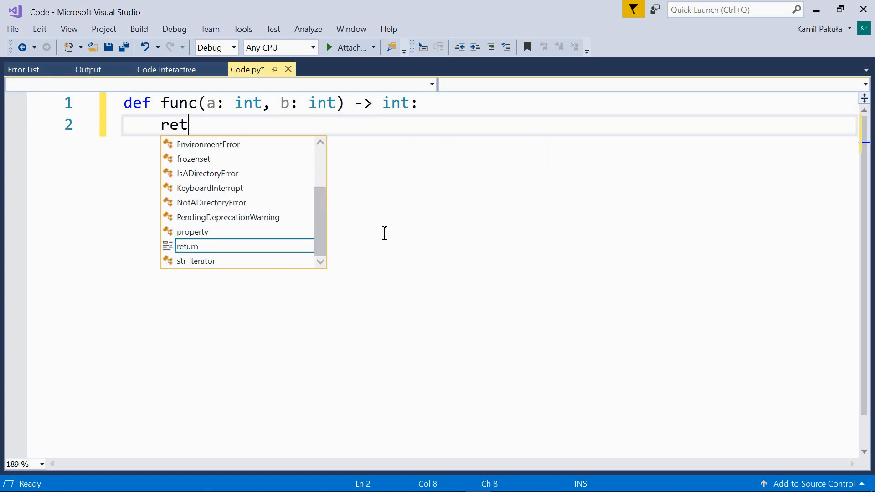
type("urn a +")
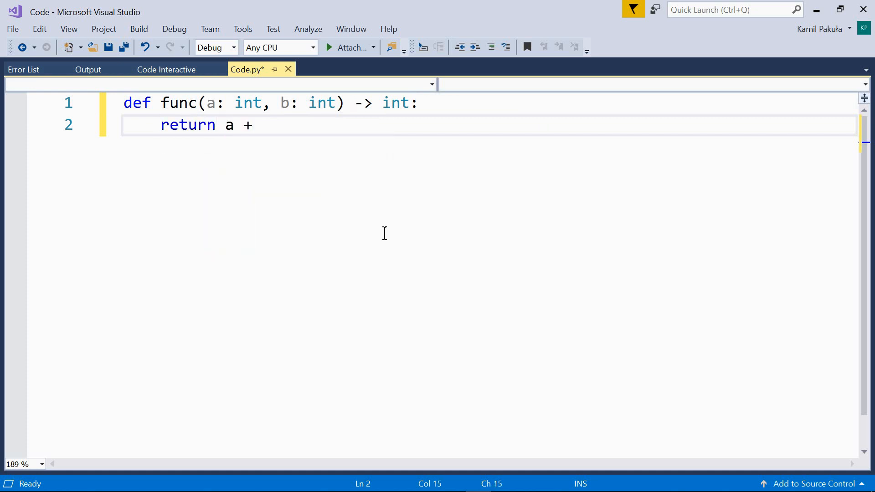
type("b")
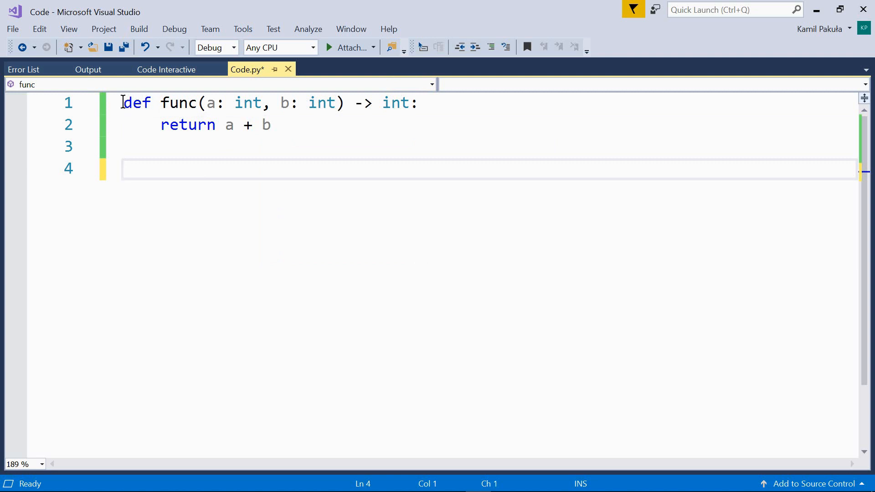
Step: Send the func definition to Python Interactive and call func(3, 5), returning 8
left_click_drag(124, 103, 272, 124)
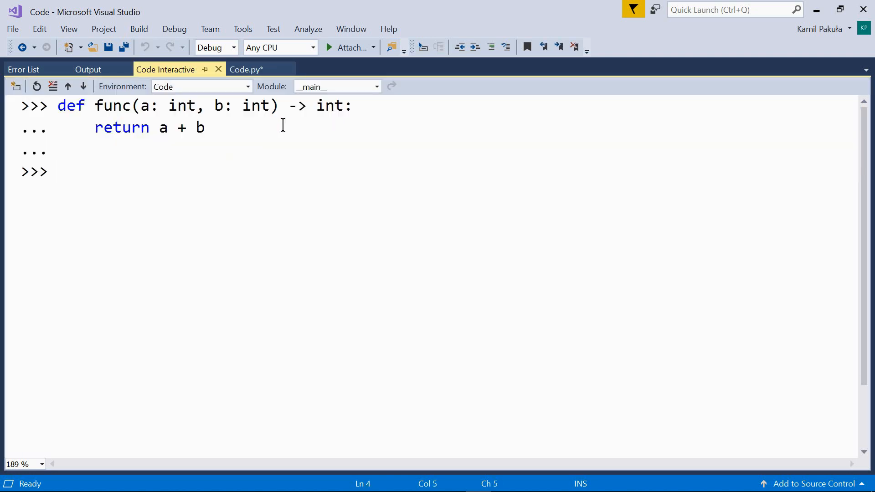
type("func")
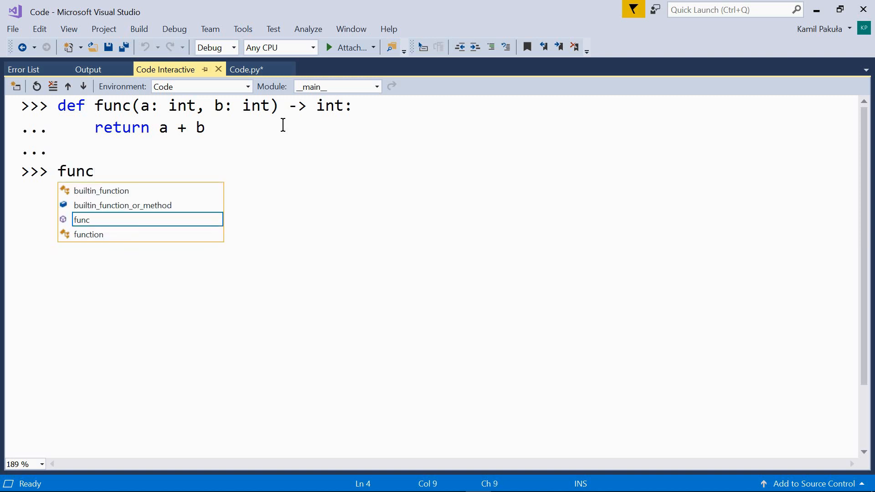
type("(")
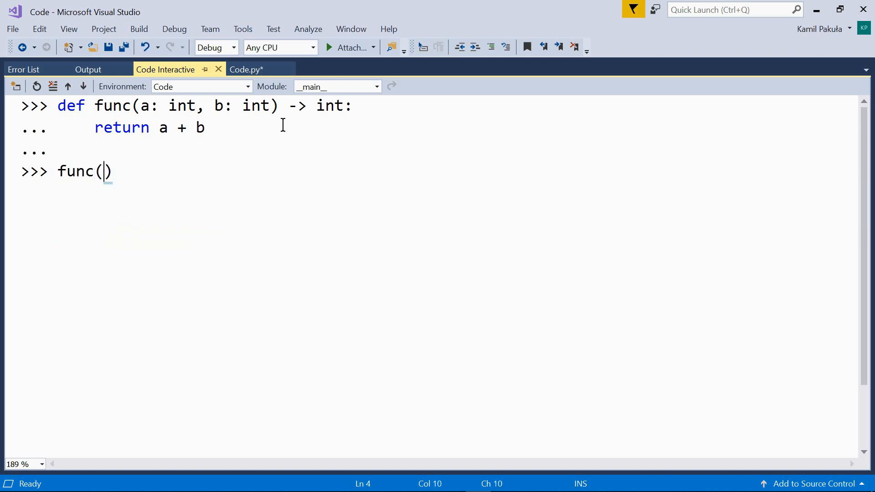
type("3, 5")
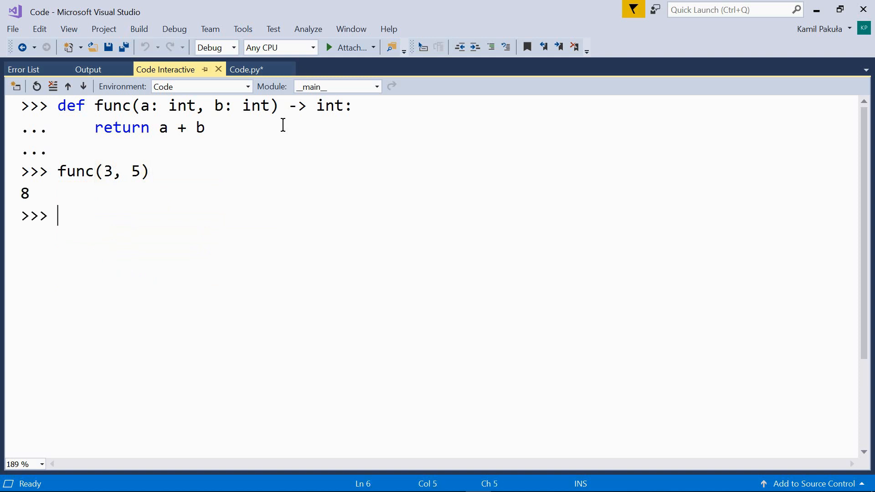
mouse_move(228, 134)
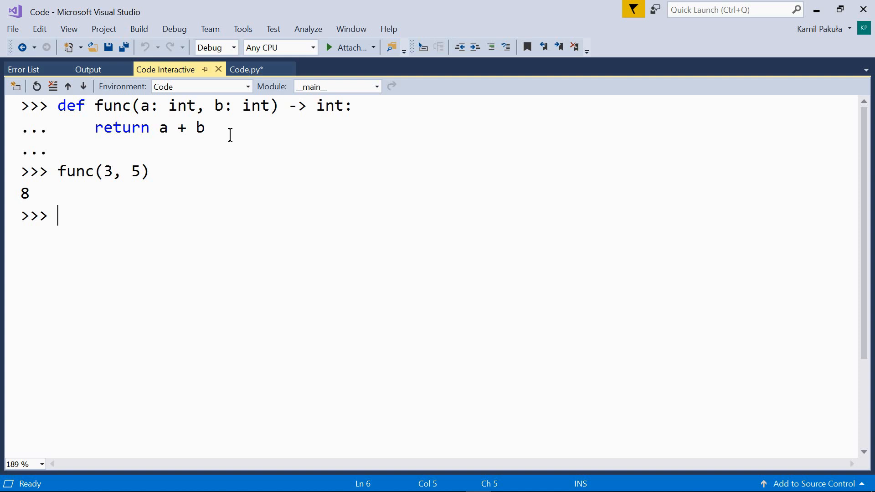
Step: Call func("good ", "night") in the interactive window, returning 'good night'
type("func(")
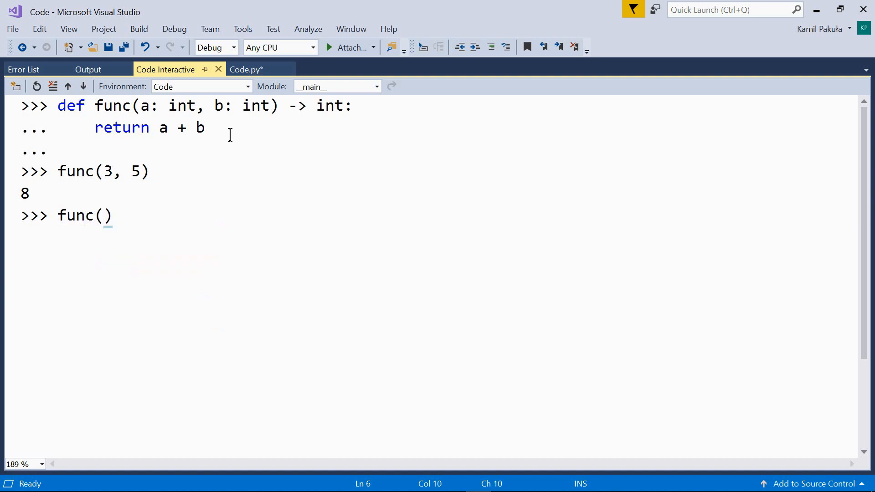
type("\"good\"")
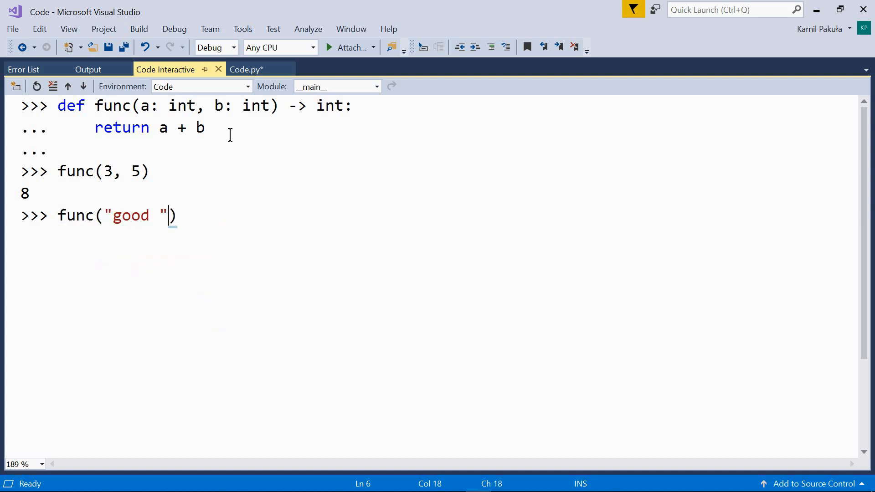
type(", \"n\"")
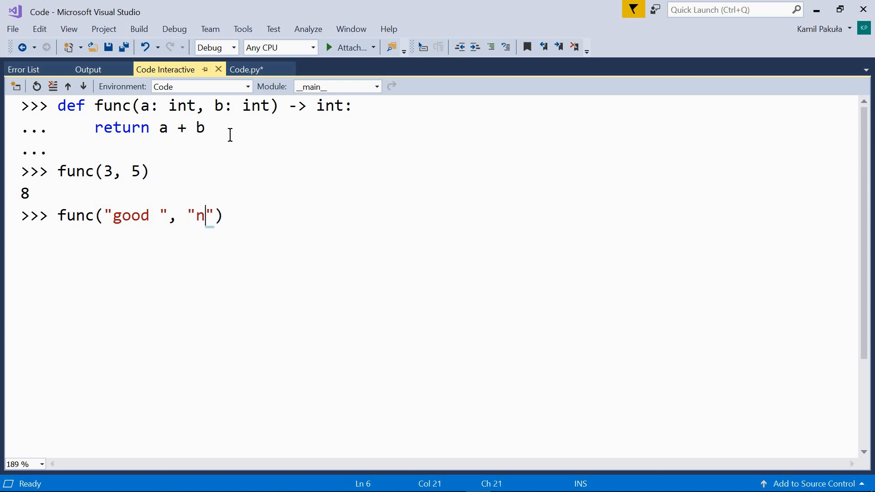
type("ight")
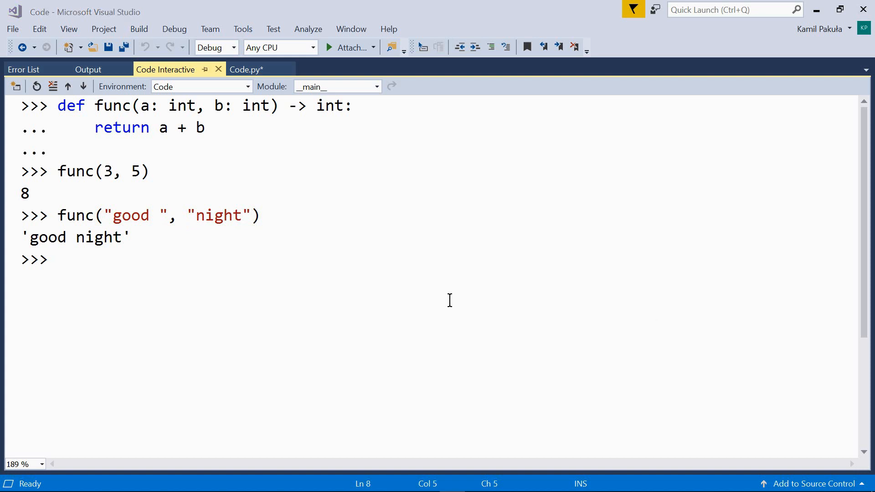
Step: Replace the old function with the stub func(a: str, b: float, c: list) -> dict: pass
left_click(246, 69)
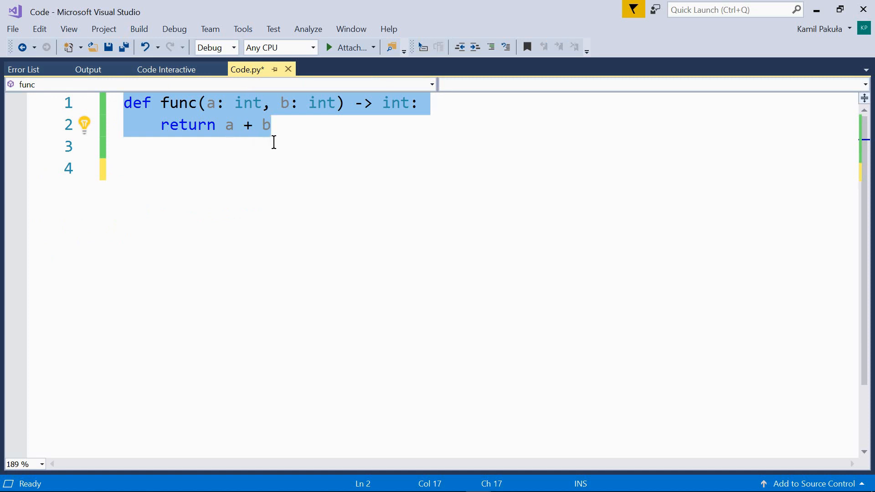
key("Delete")
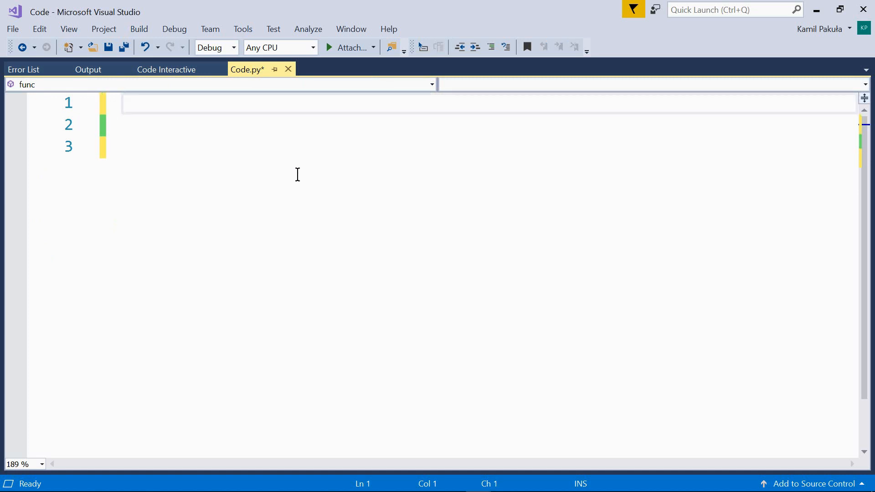
mouse_move(330, 242)
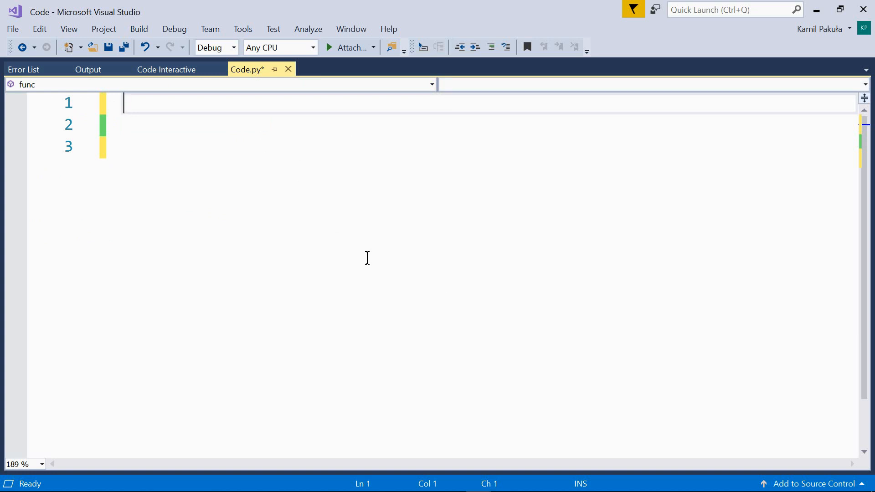
type("def func")
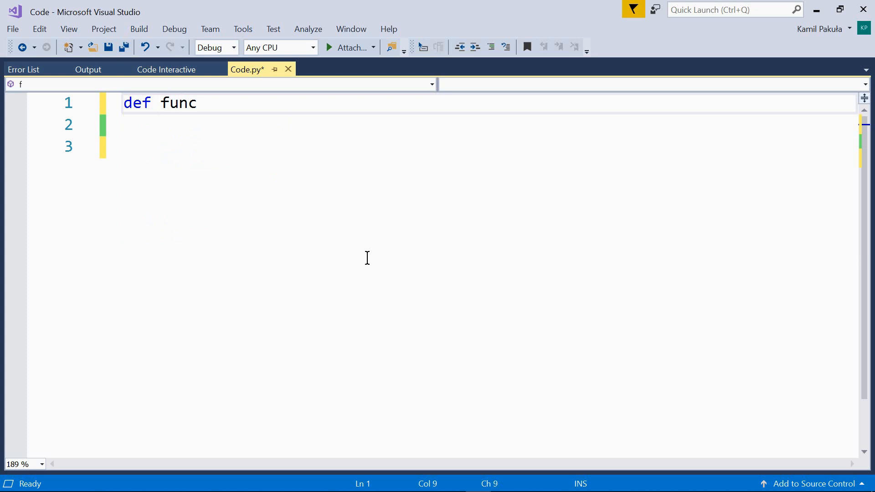
type("()")
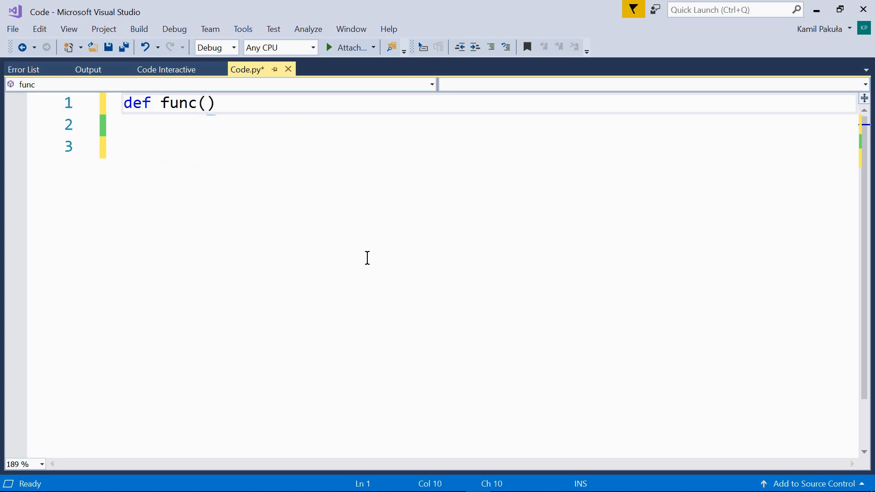
type("a: str,")
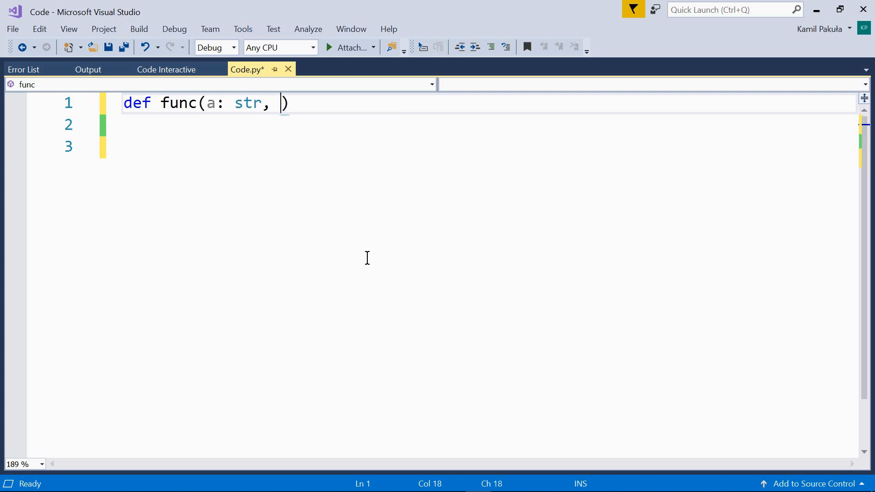
type("b:")
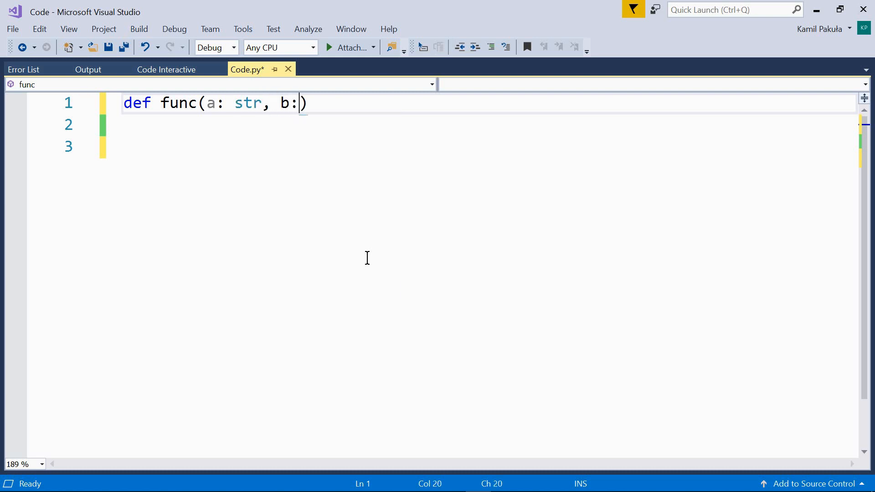
type("float")
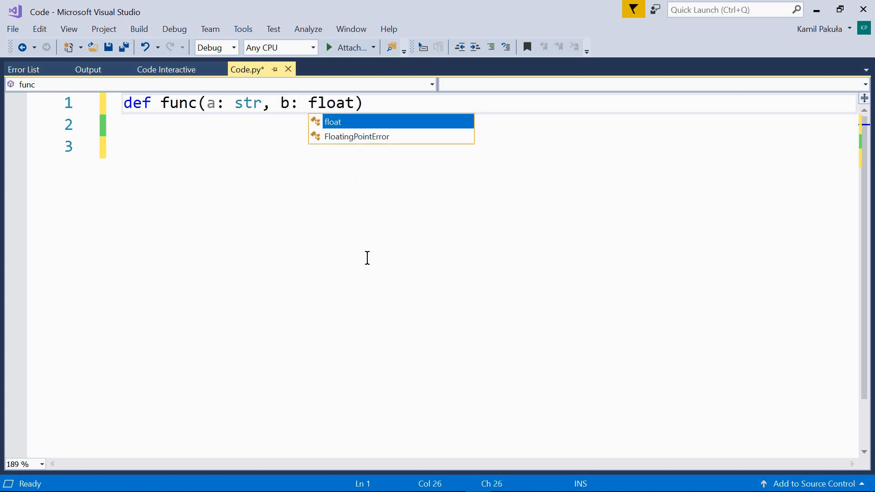
type(", c")
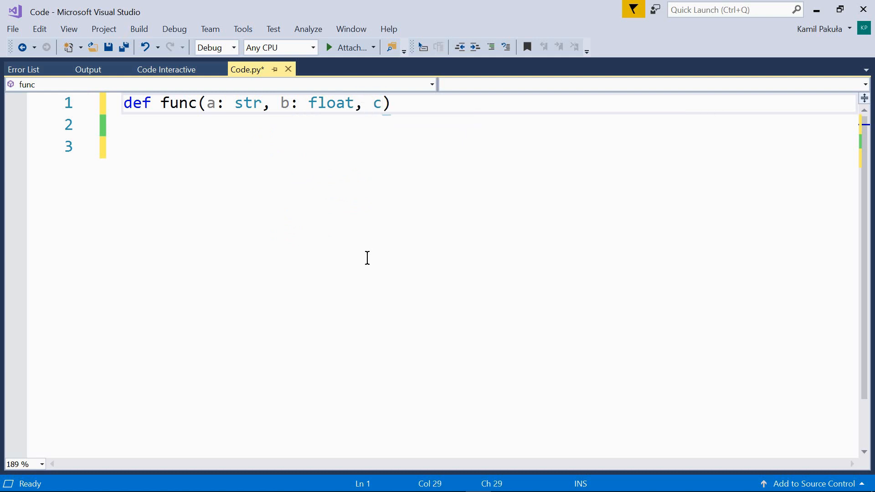
type(": list")
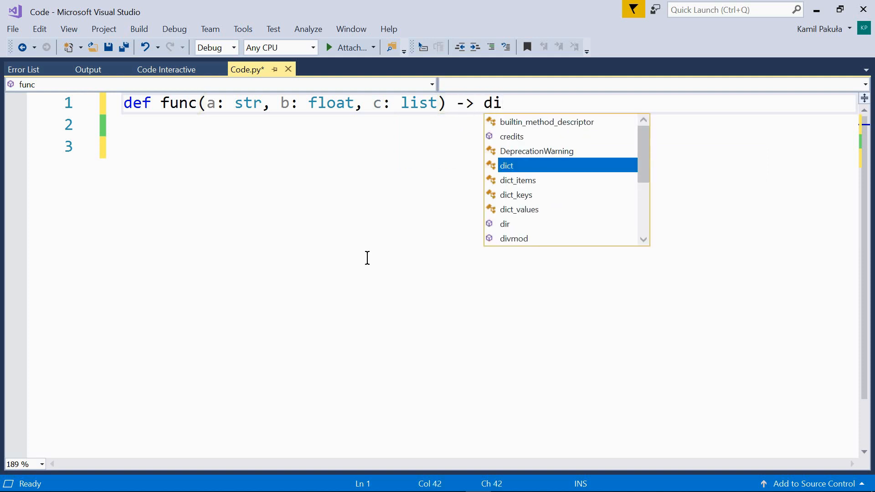
type("ct:")
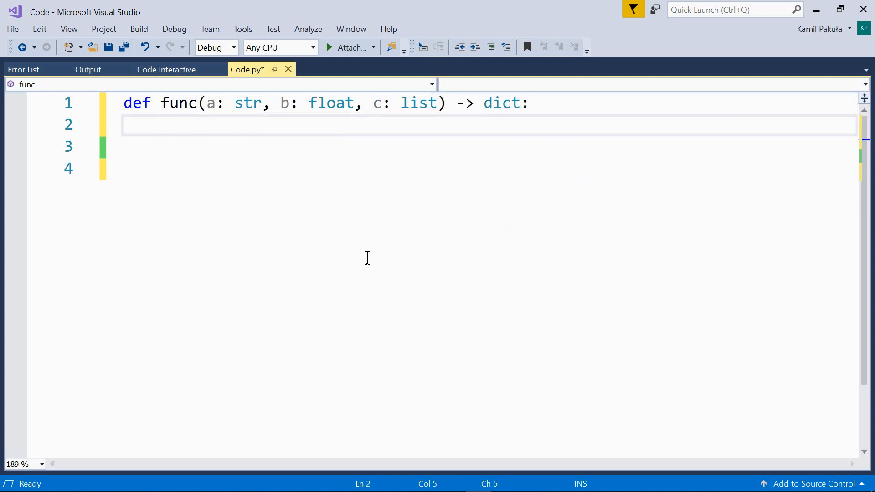
type("pass")
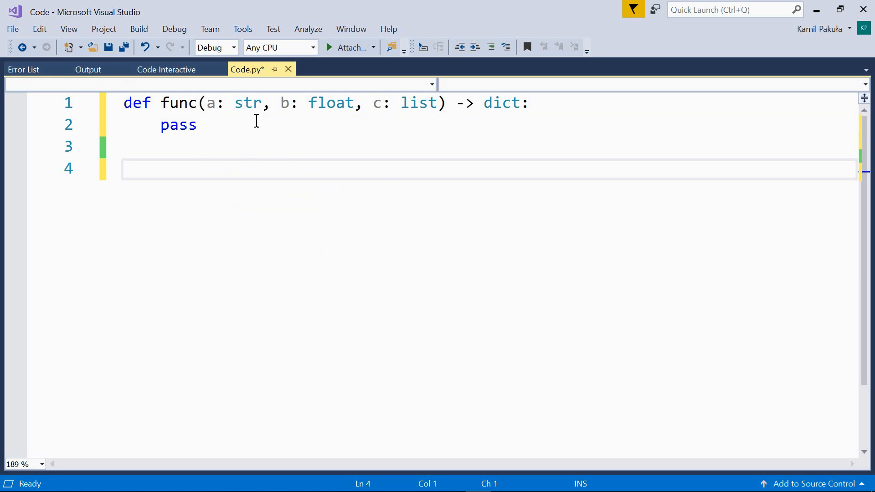
double_click(247, 103)
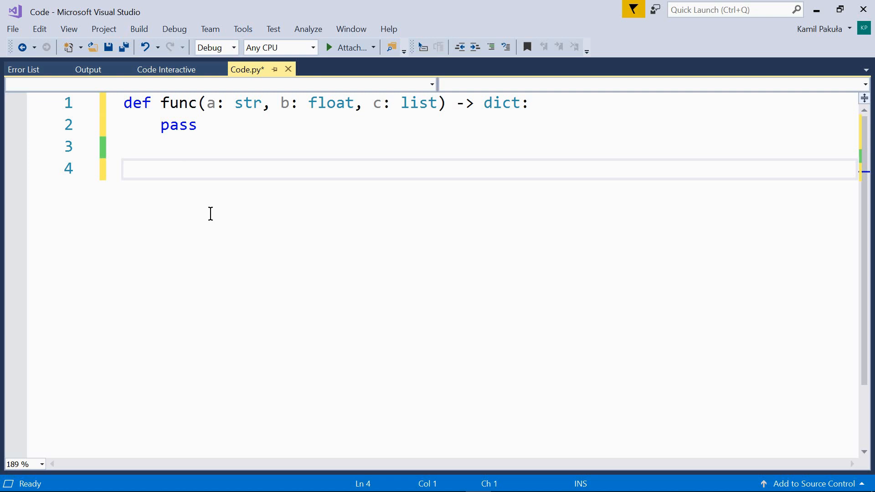
mouse_move(228, 218)
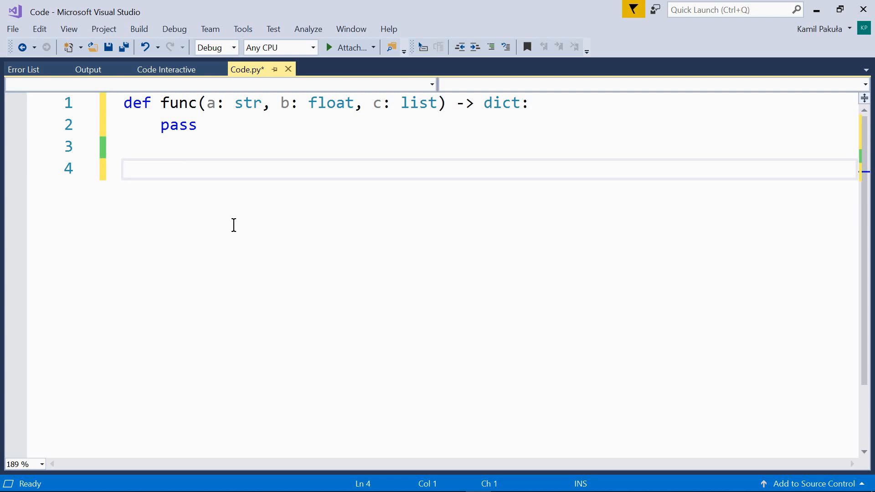
Step: Start a second func with annotations a: (0, 4, 8), b: 'not a string', c: 2 * 5
type("def func(")
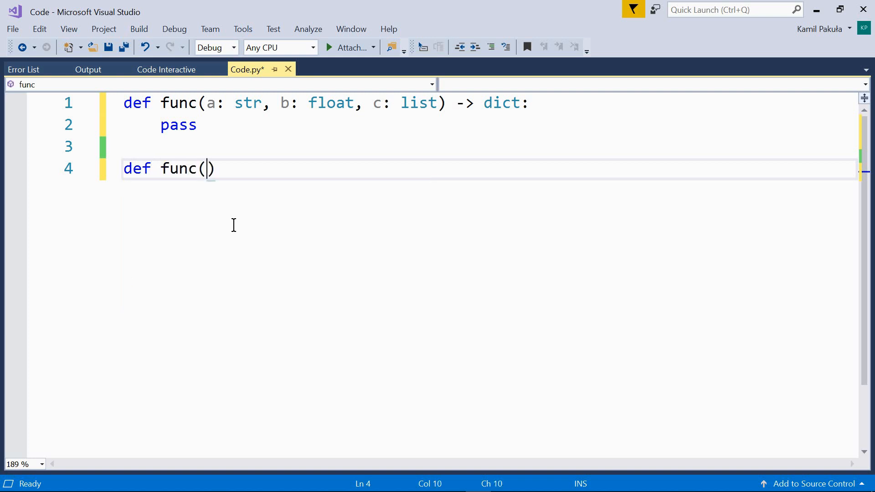
type("a:")
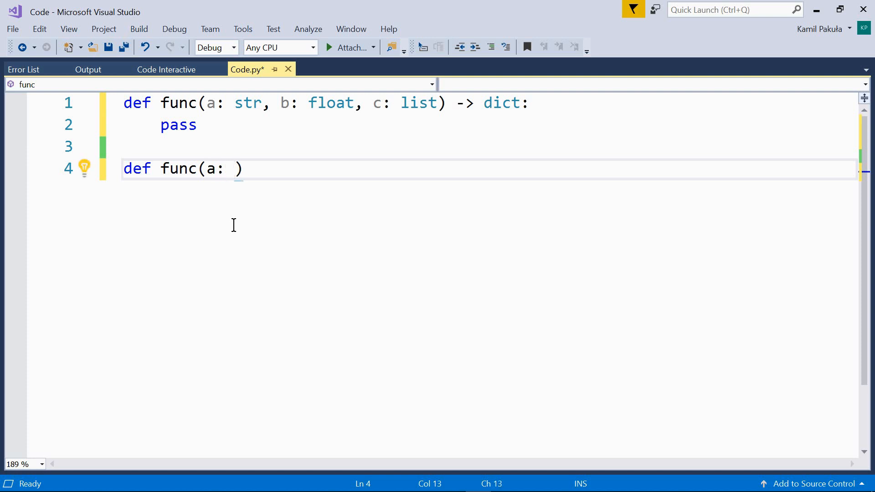
type("(")
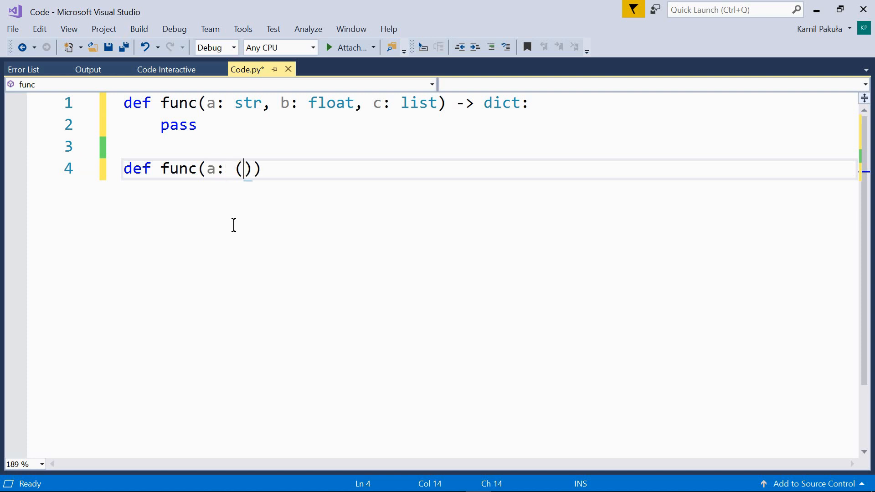
type("0")
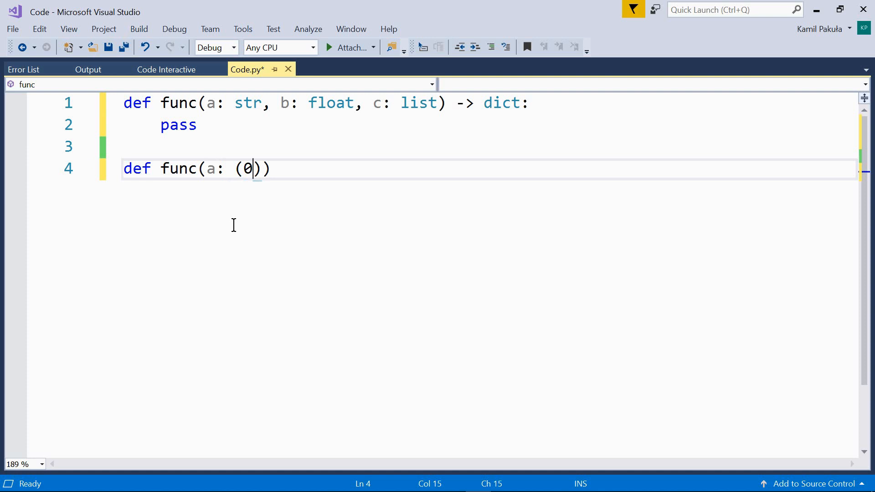
type(", 4, 8")
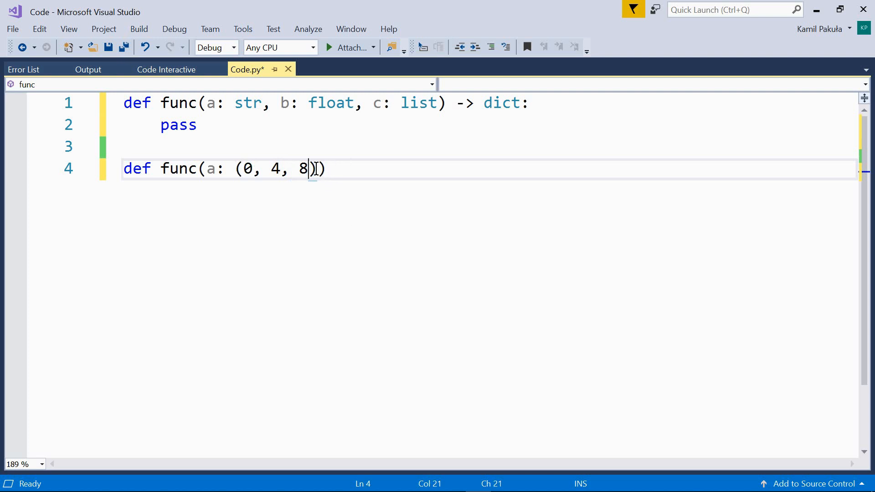
type(", b")
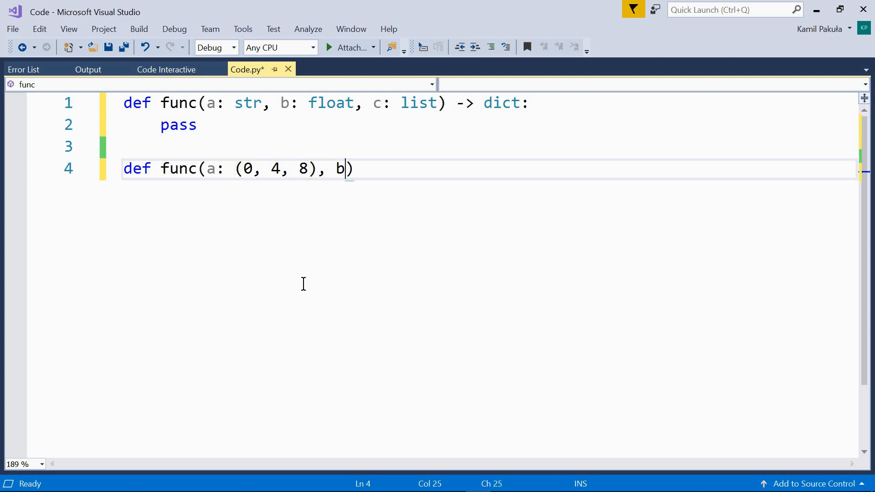
type(": 'not a")
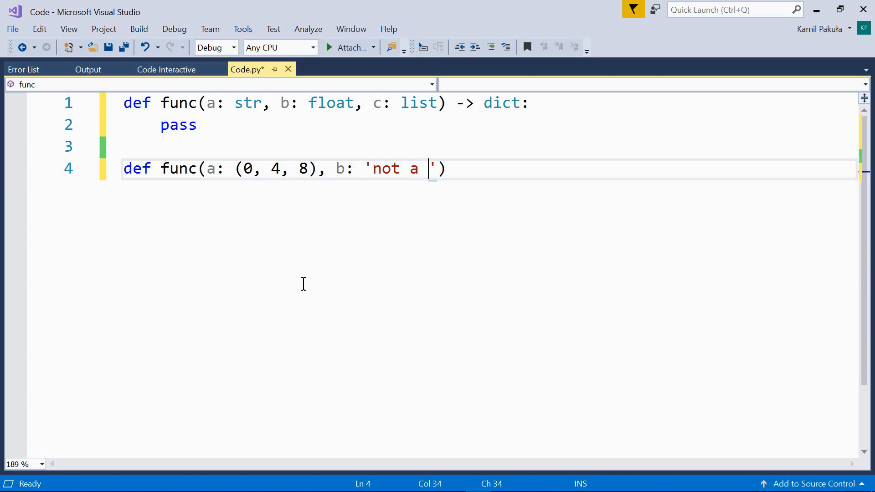
type("string")
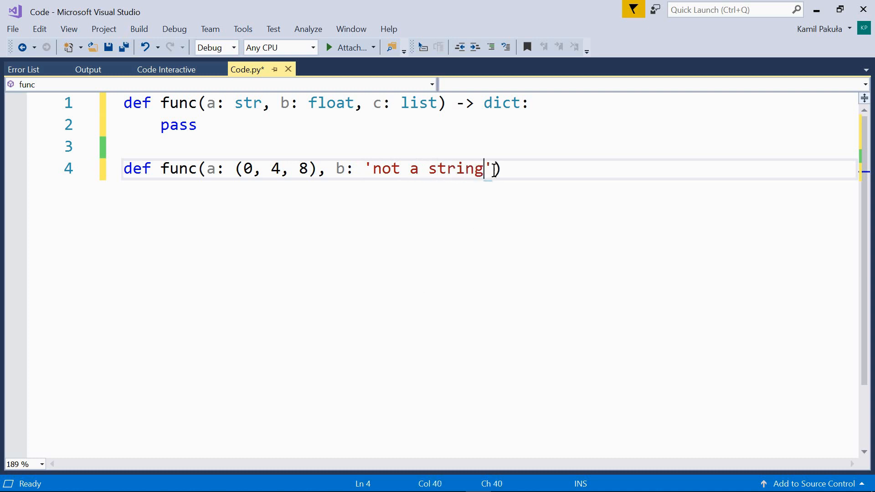
type(", c: 2")
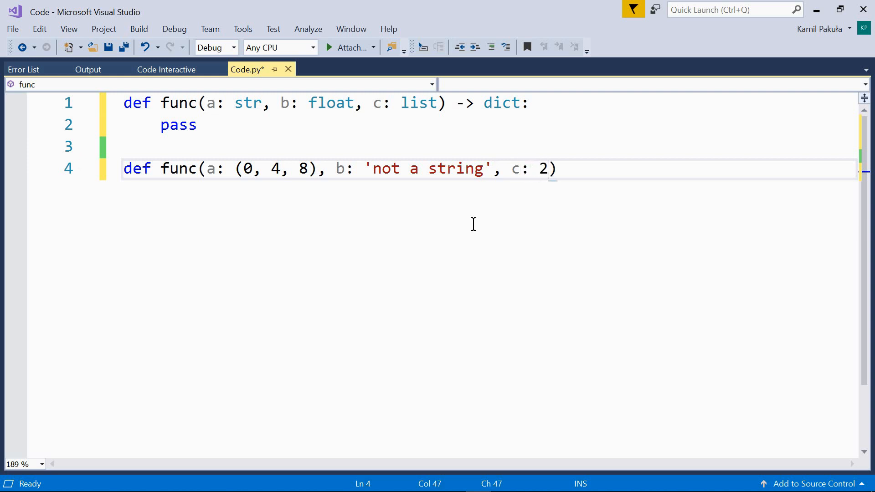
type("* 5")
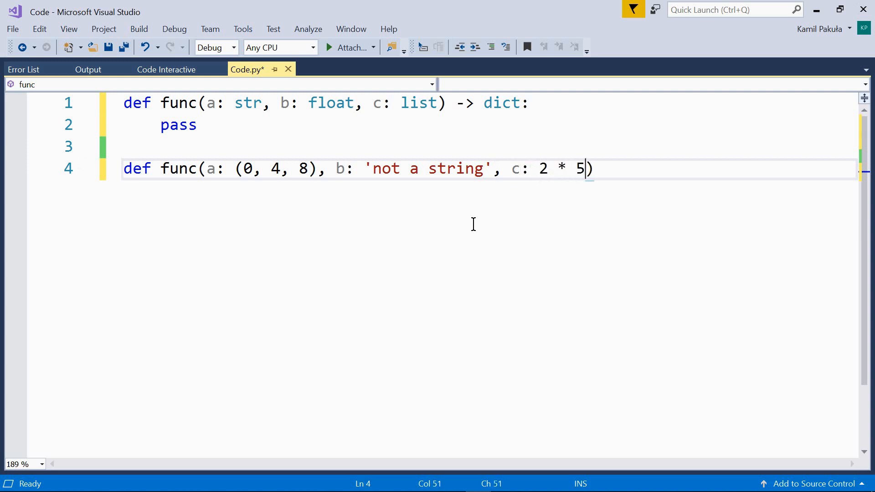
Step: Annotate its return as 'something funny' and return a + b + c
type("\"  \"")
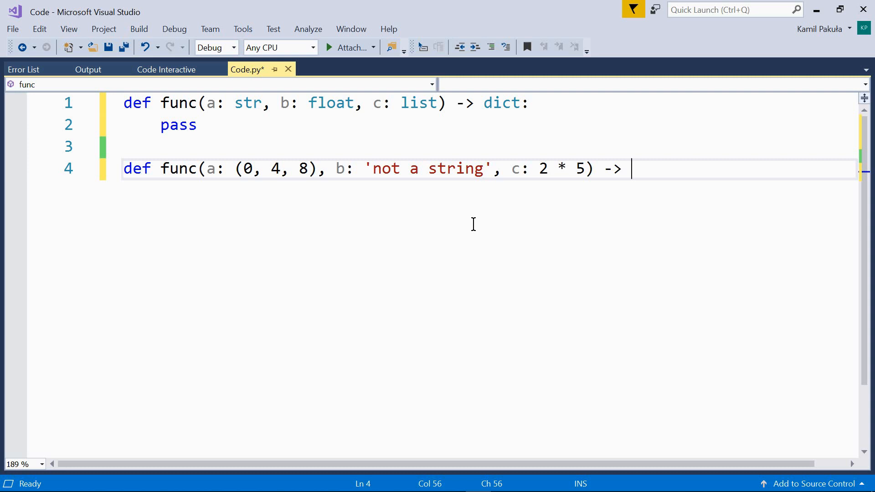
type("'someth'")
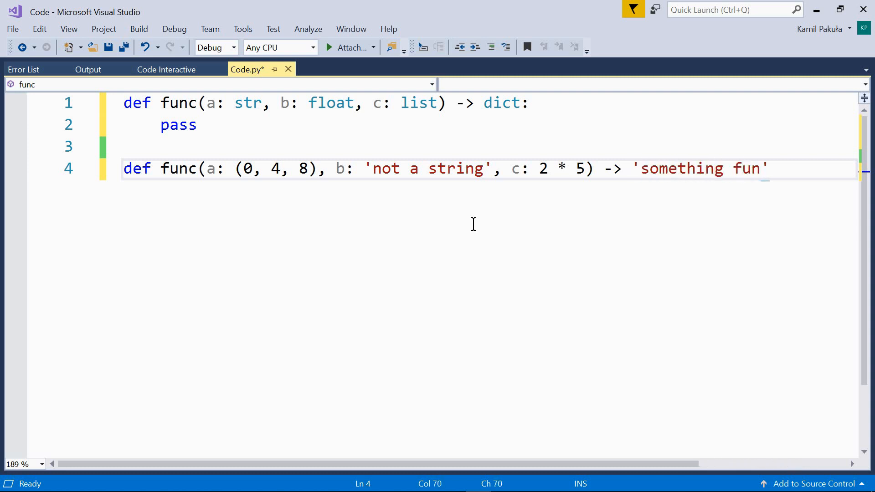
type("ny")
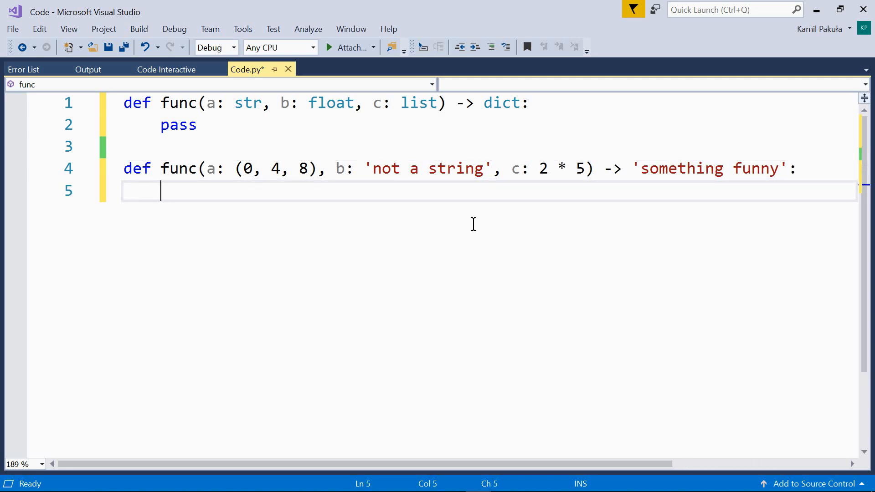
type("return")
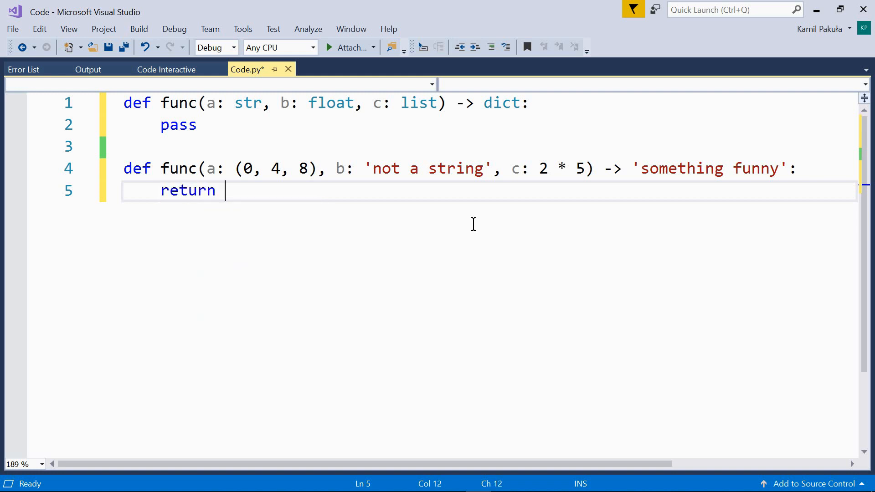
type("a +")
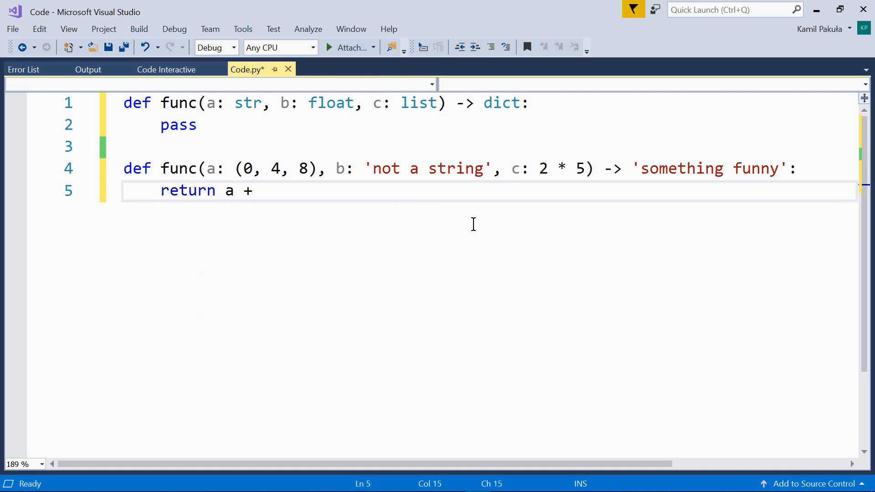
type("b +")
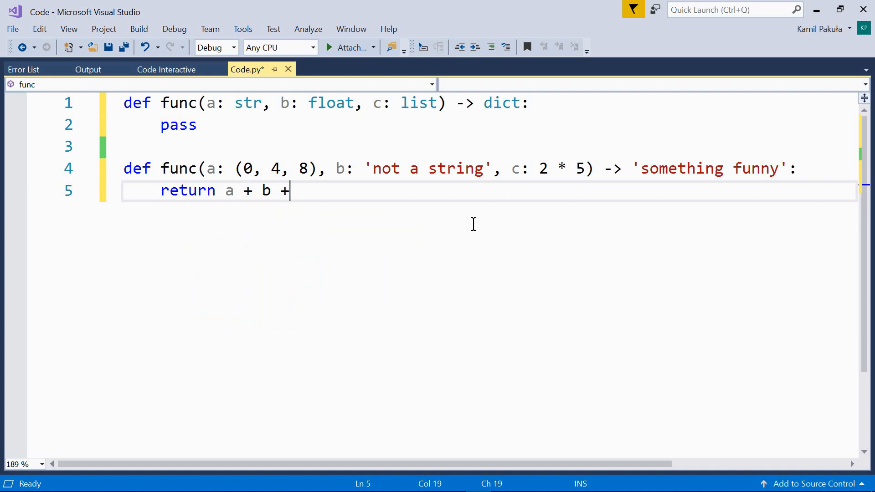
type("c")
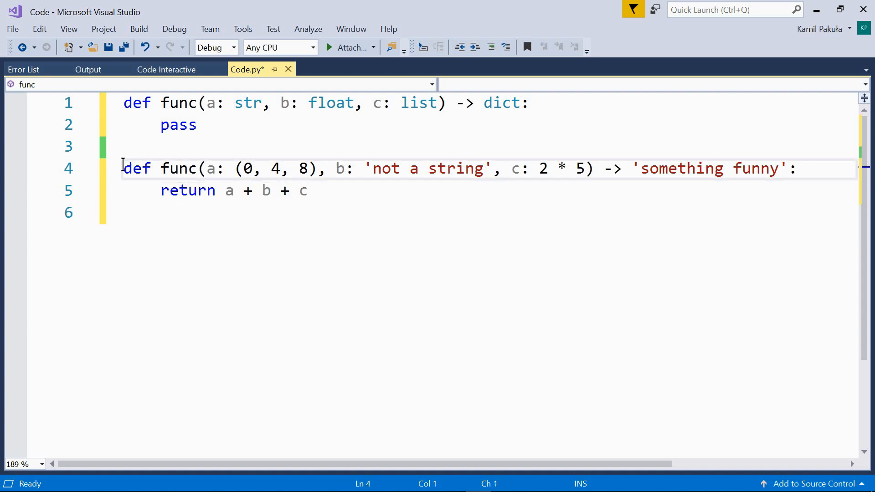
Step: Run the second func in Python Interactive and call func(1, 2, 3), returning 6
left_click_drag(124, 168, 307, 191)
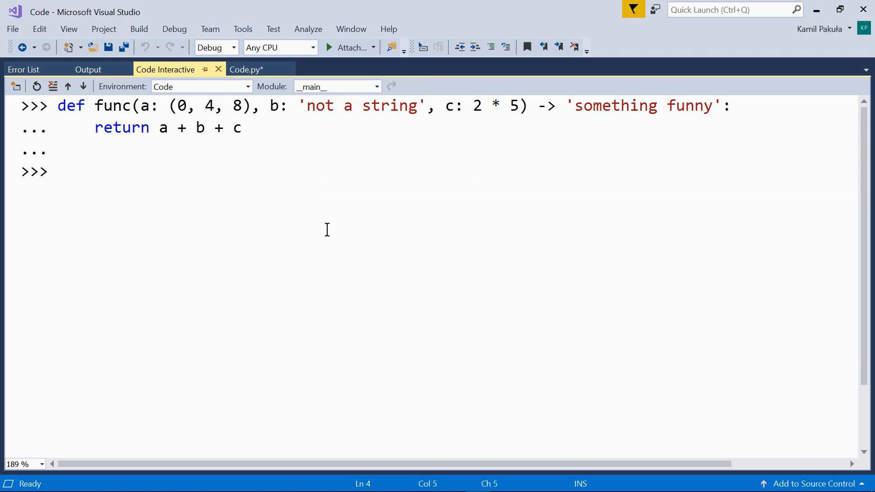
type("func")
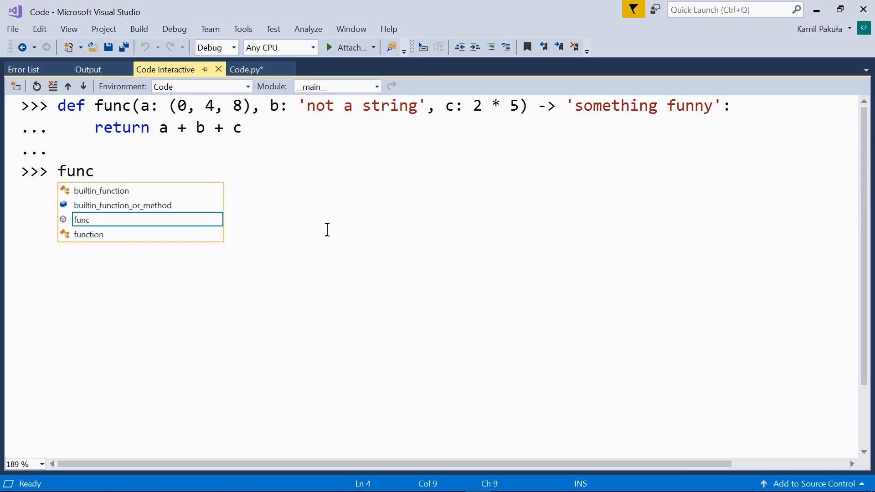
type("(1, 2, 3")
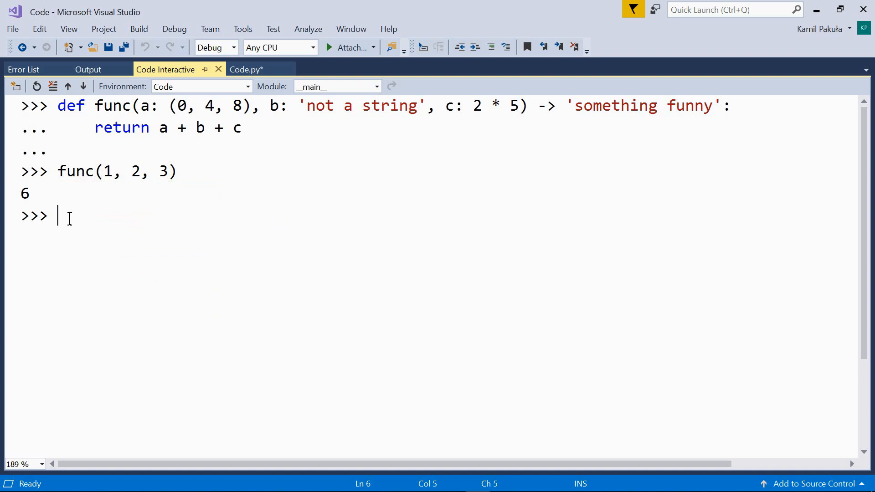
mouse_move(280, 129)
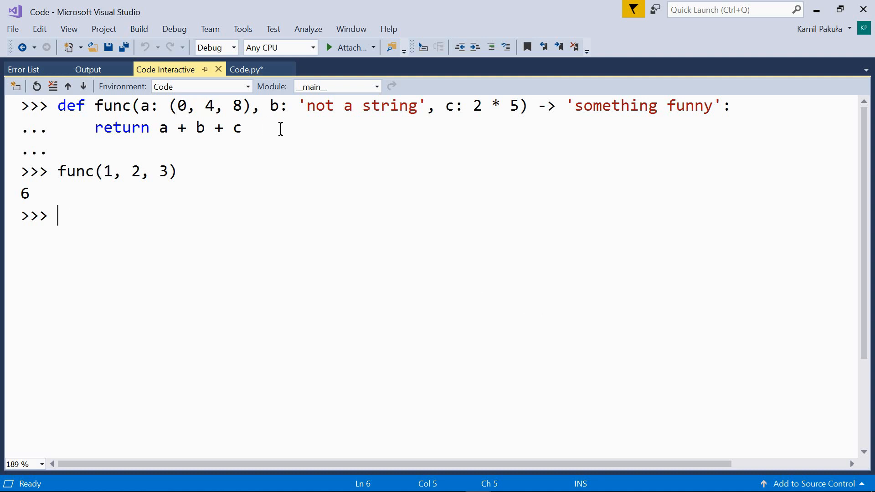
mouse_move(236, 207)
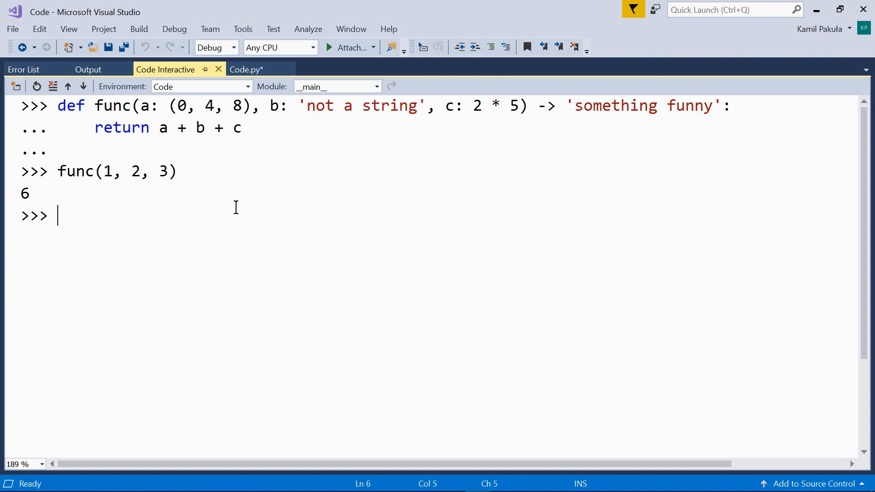
left_click(246, 69)
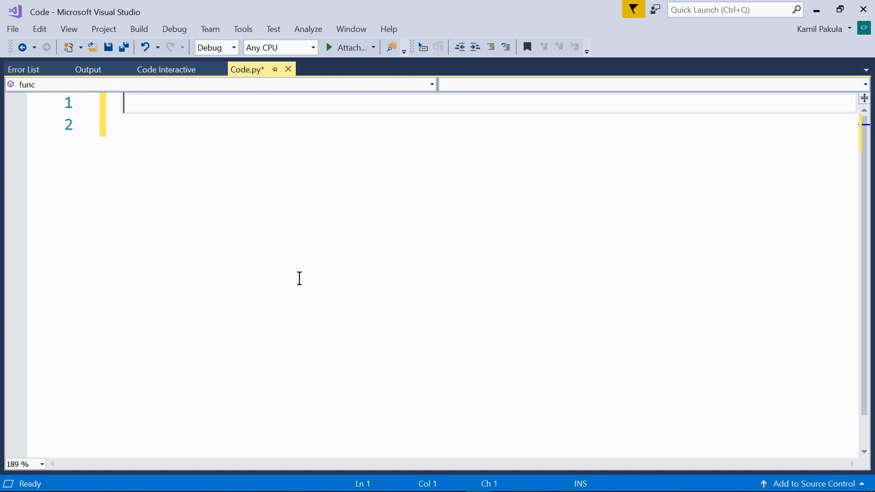
Step: Begin def func with parameters a: int and b: int = 1
type("d")
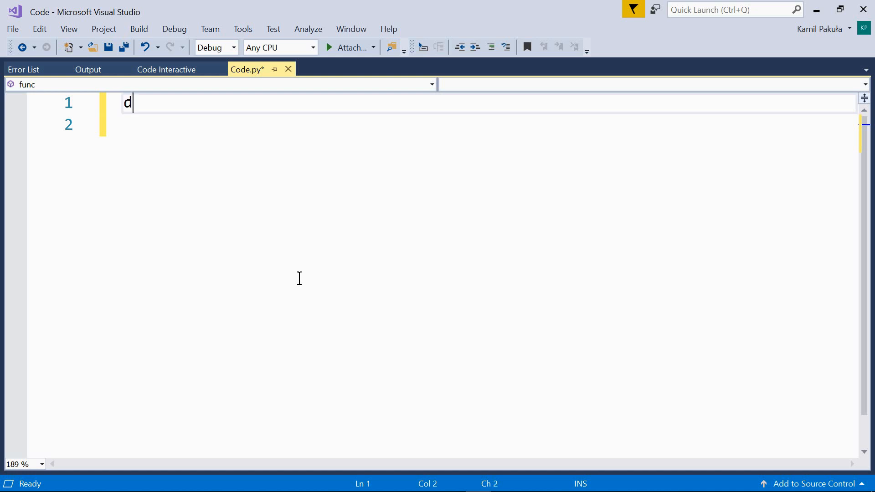
type("ef func")
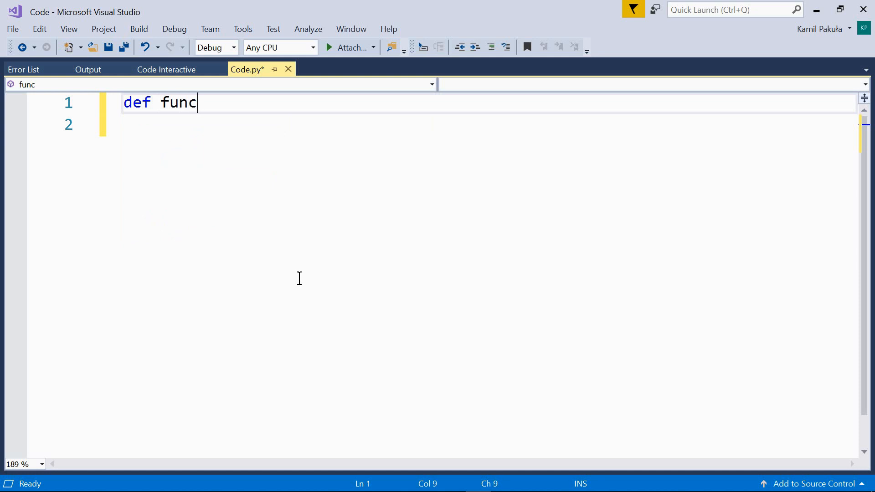
type("()")
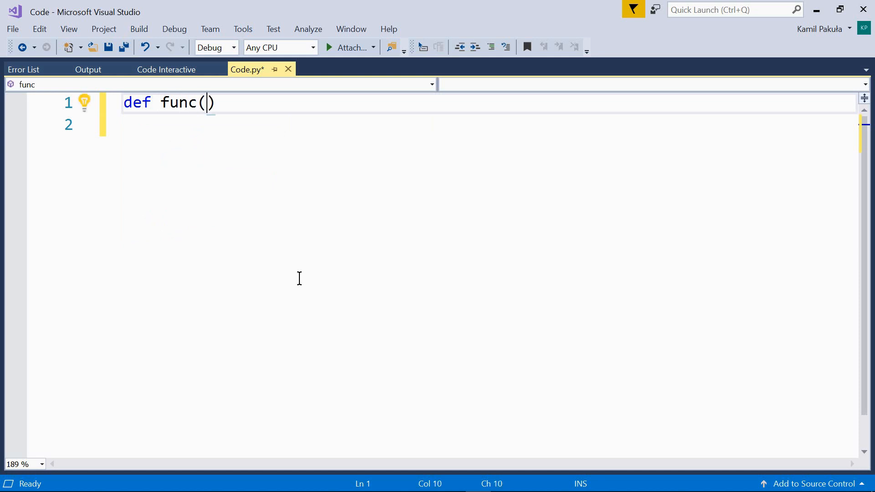
type("a: i")
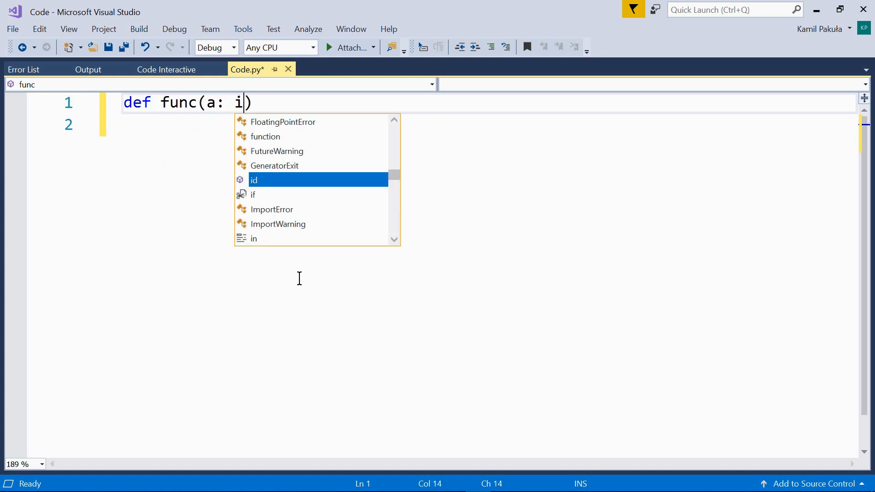
type("nt")
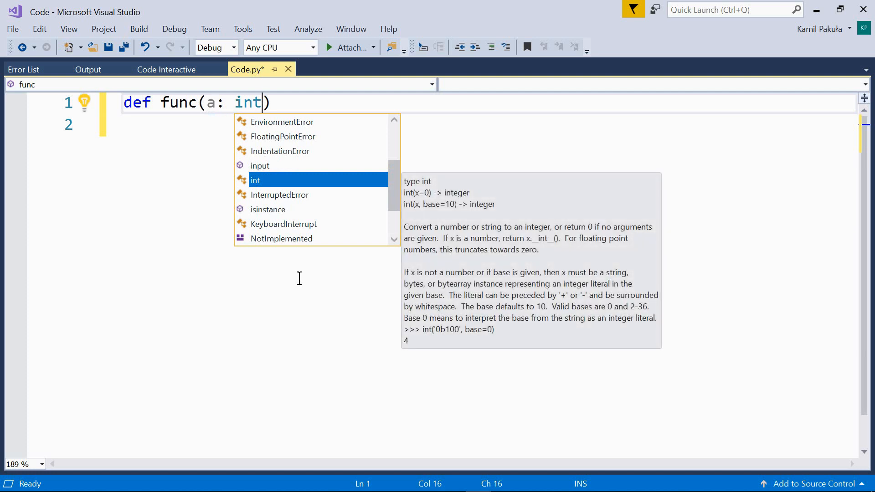
type(",")
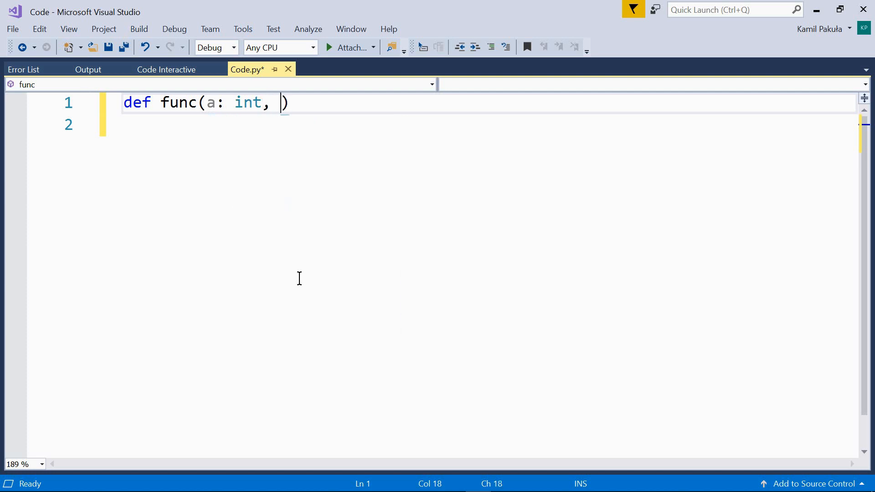
type("b")
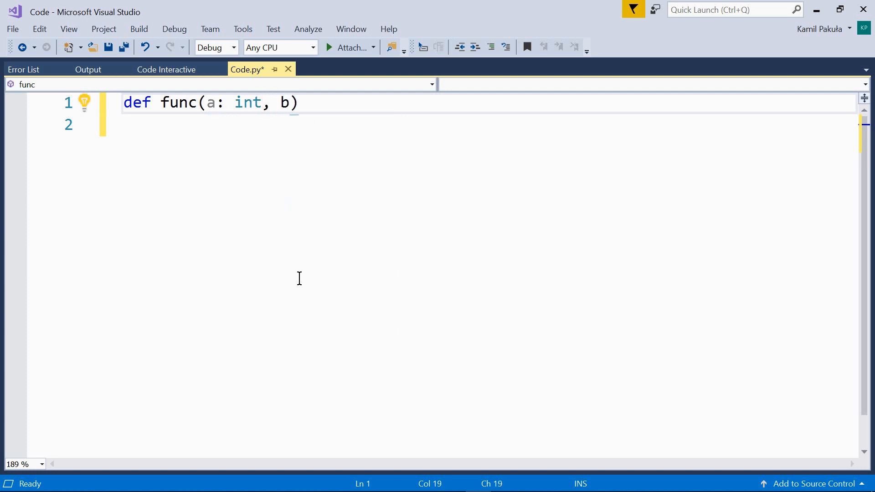
type(":")
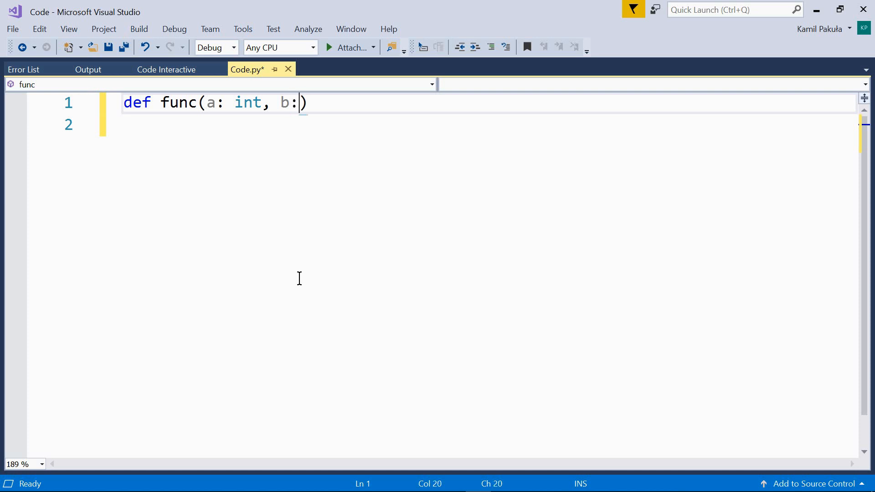
type("int")
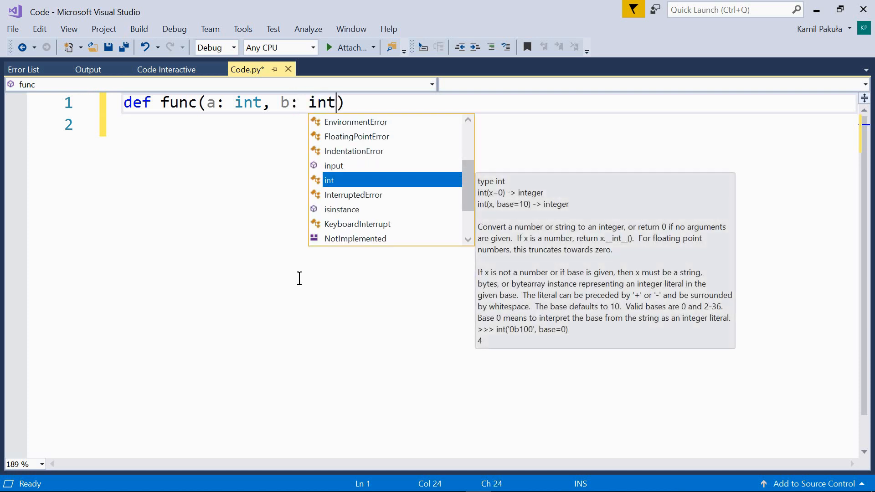
type("=")
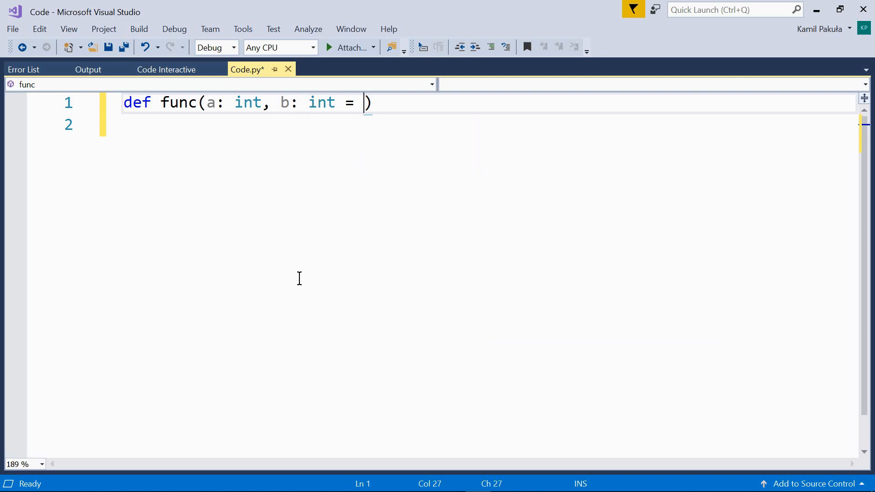
type("1,")
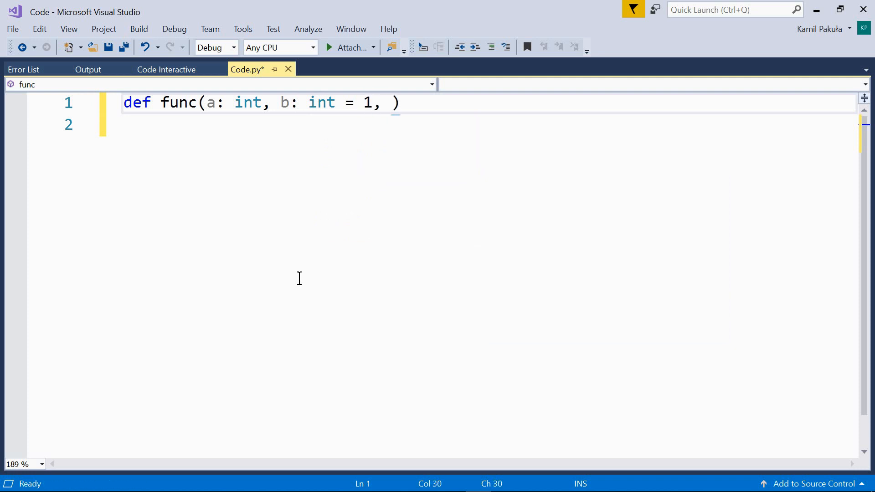
Step: Add c: str = " ", a float return annotation and a pass body
type("c")
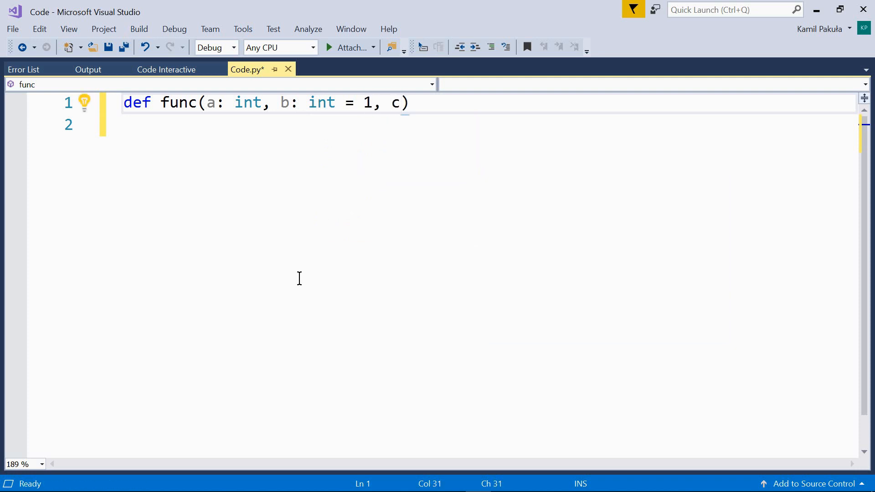
type(":")
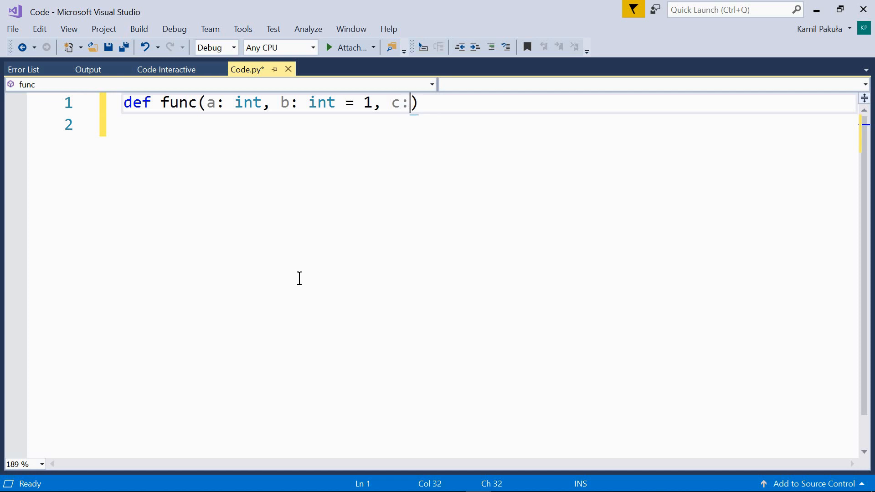
type("str")
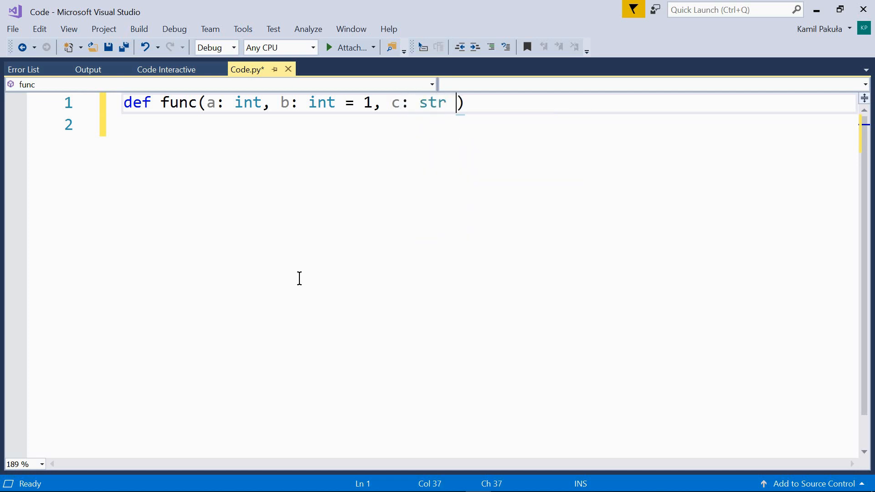
type("= \"\"")
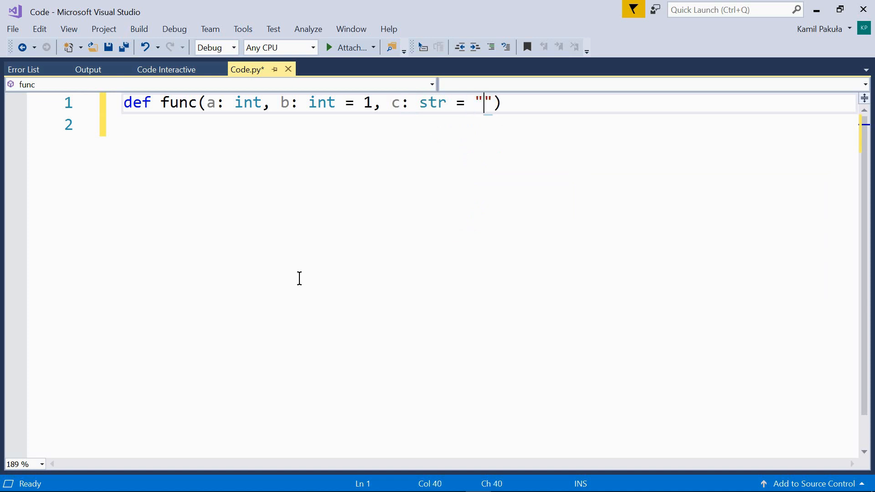
type("\" \"")
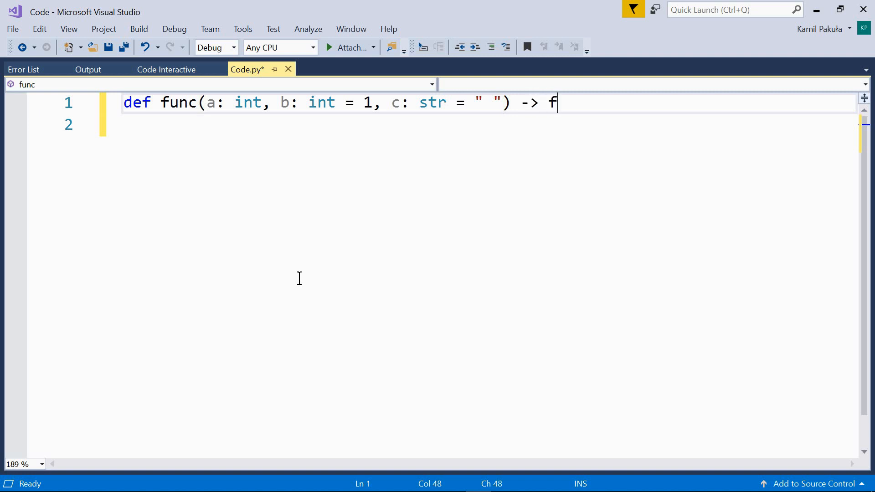
type("loat:")
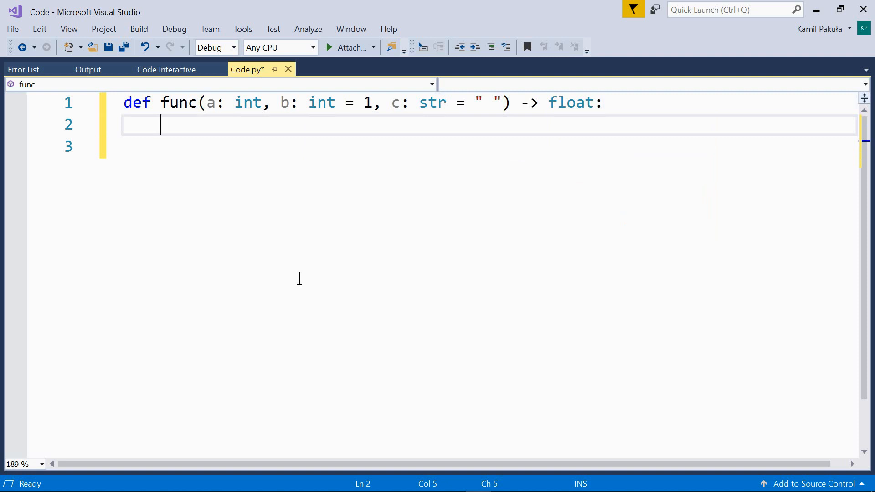
type("pass")
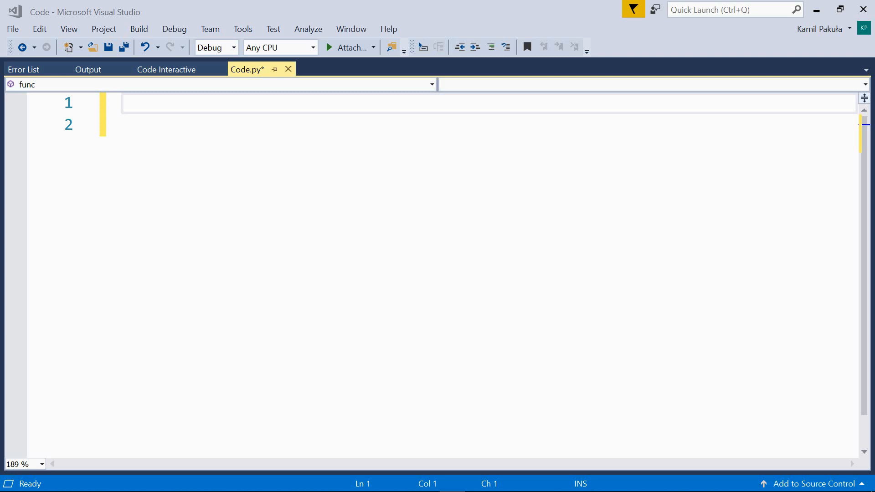
mouse_move(748, 216)
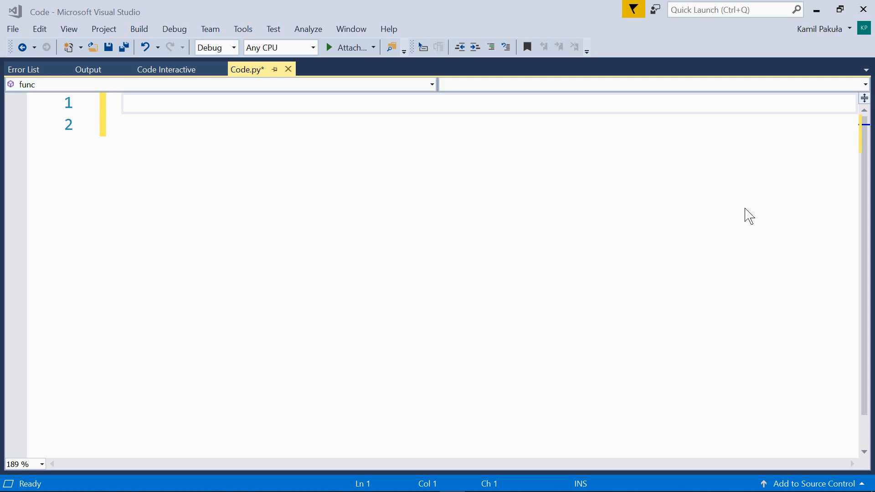
mouse_move(170, 143)
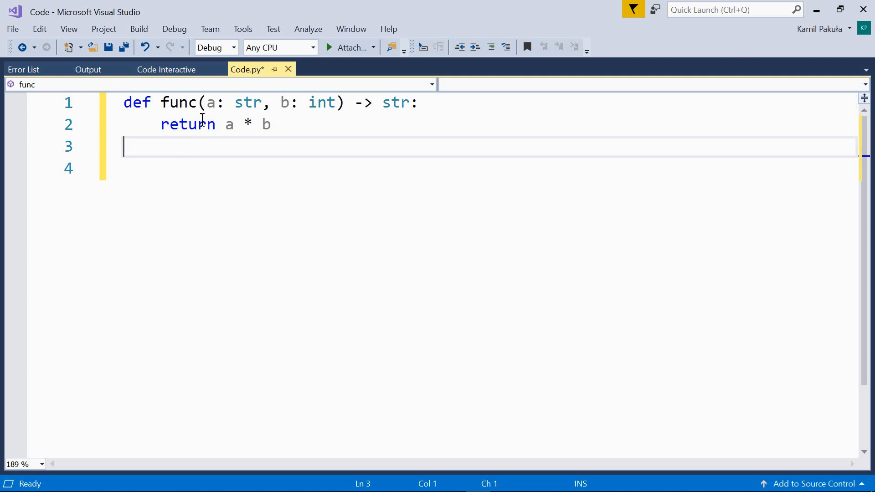
mouse_move(286, 116)
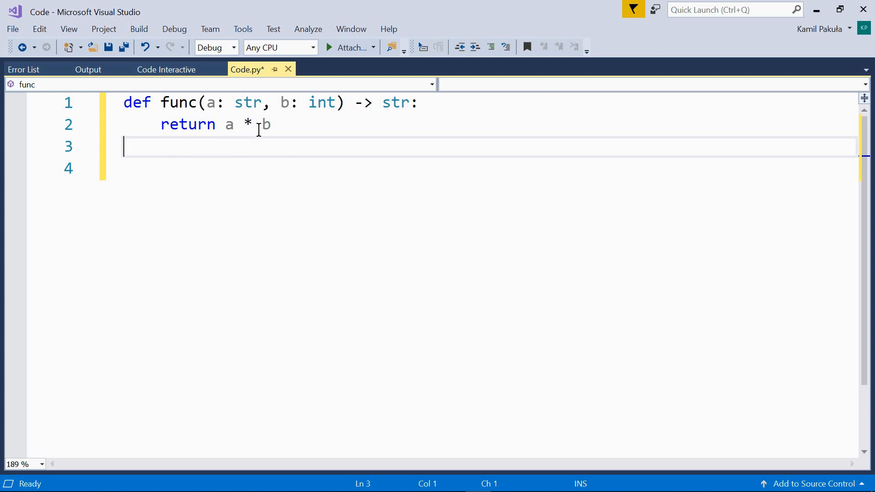
mouse_move(152, 180)
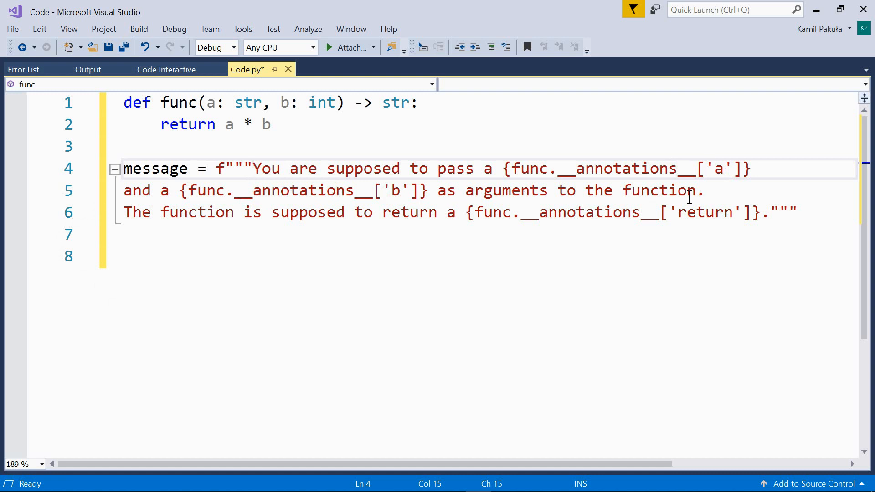
mouse_move(360, 230)
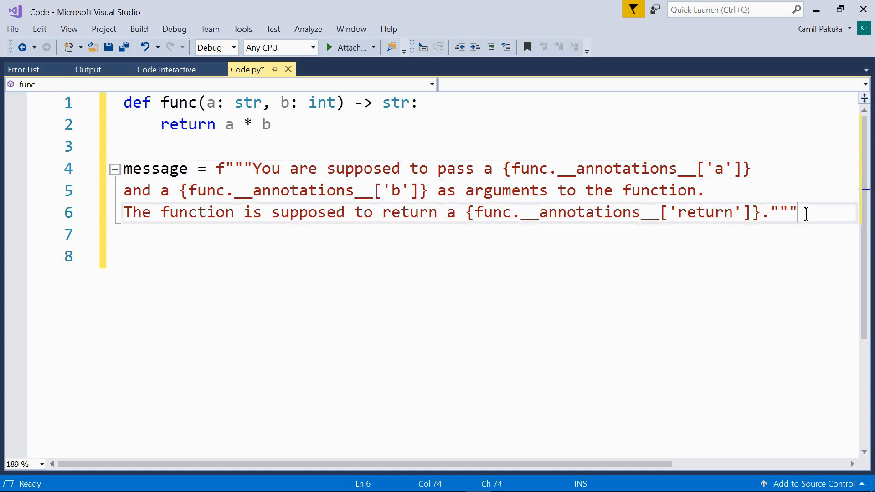
Step: Add print(message) on a new line and run Code.py
key("enter")
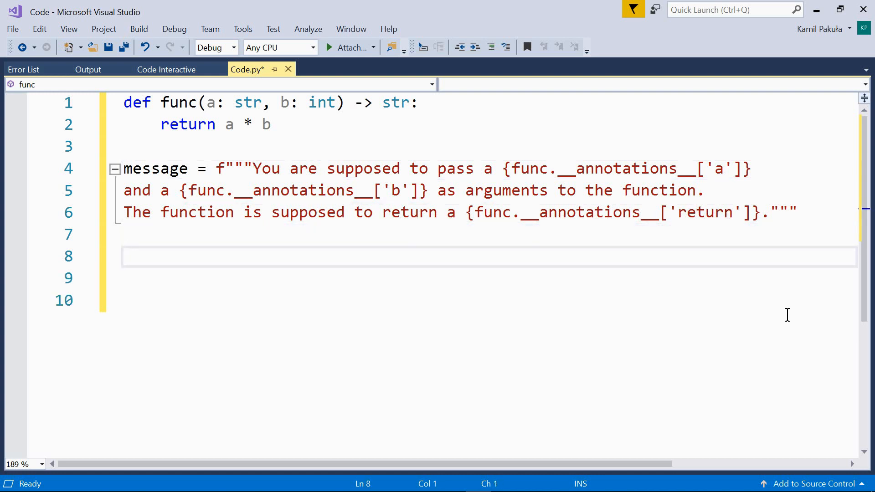
type("print(")
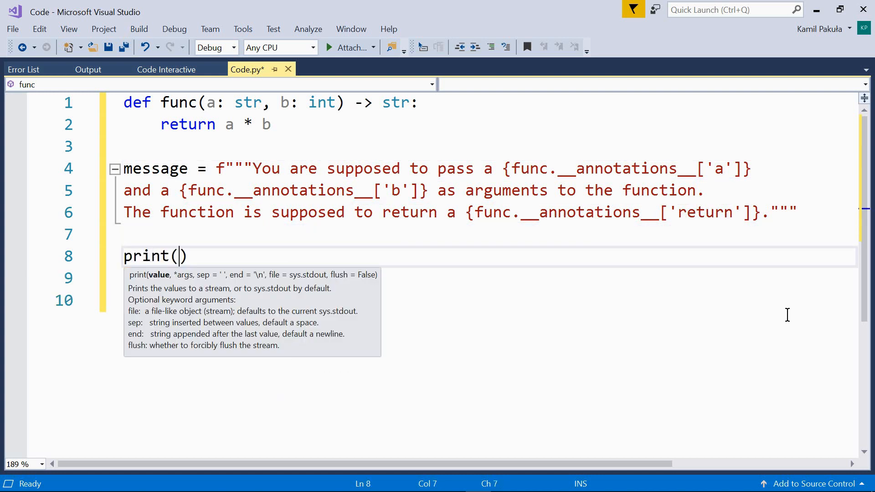
type("message")
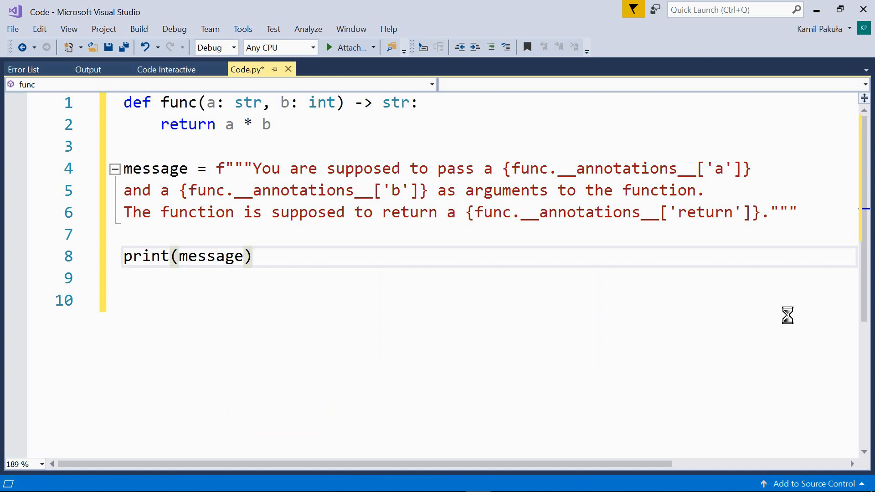
left_click(328, 47)
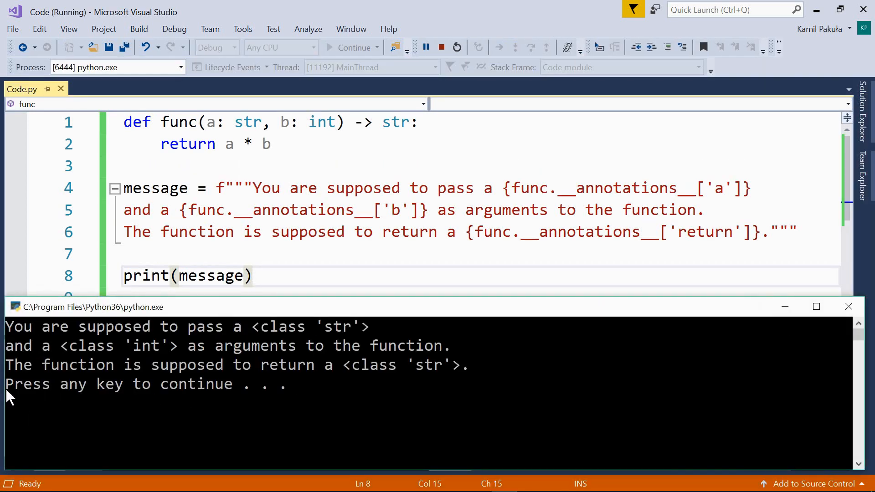
mouse_move(295, 362)
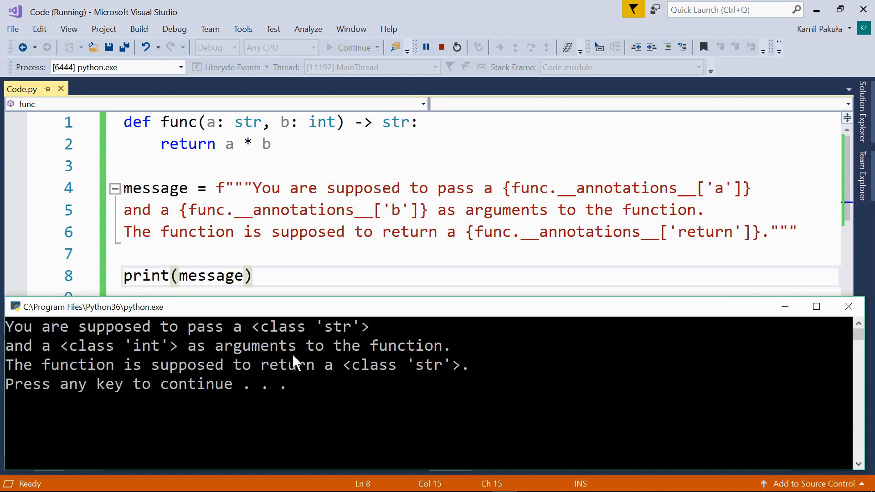
mouse_move(133, 378)
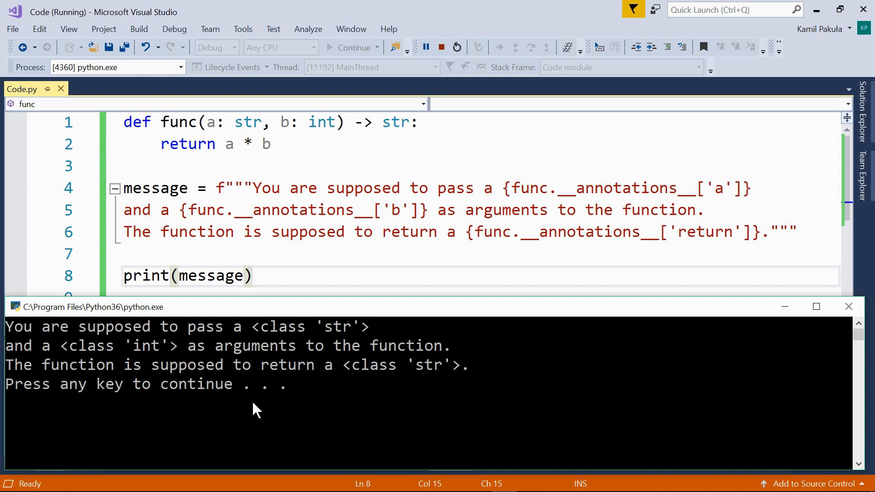
mouse_move(274, 414)
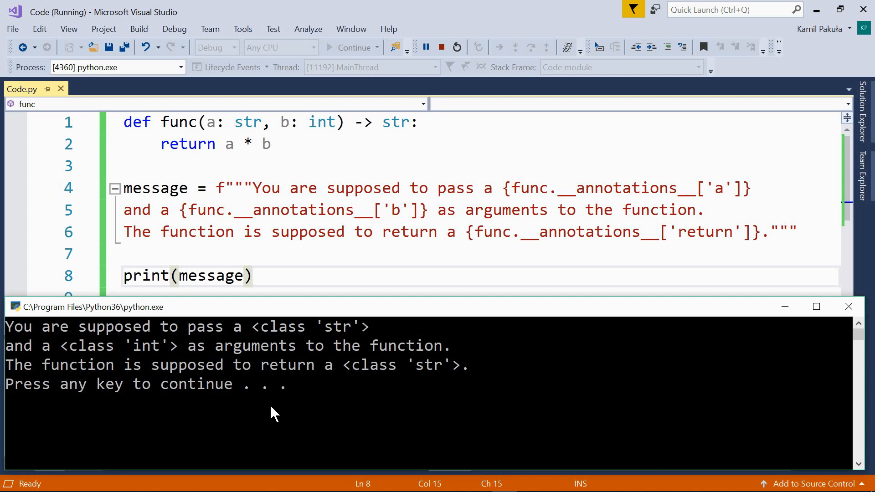